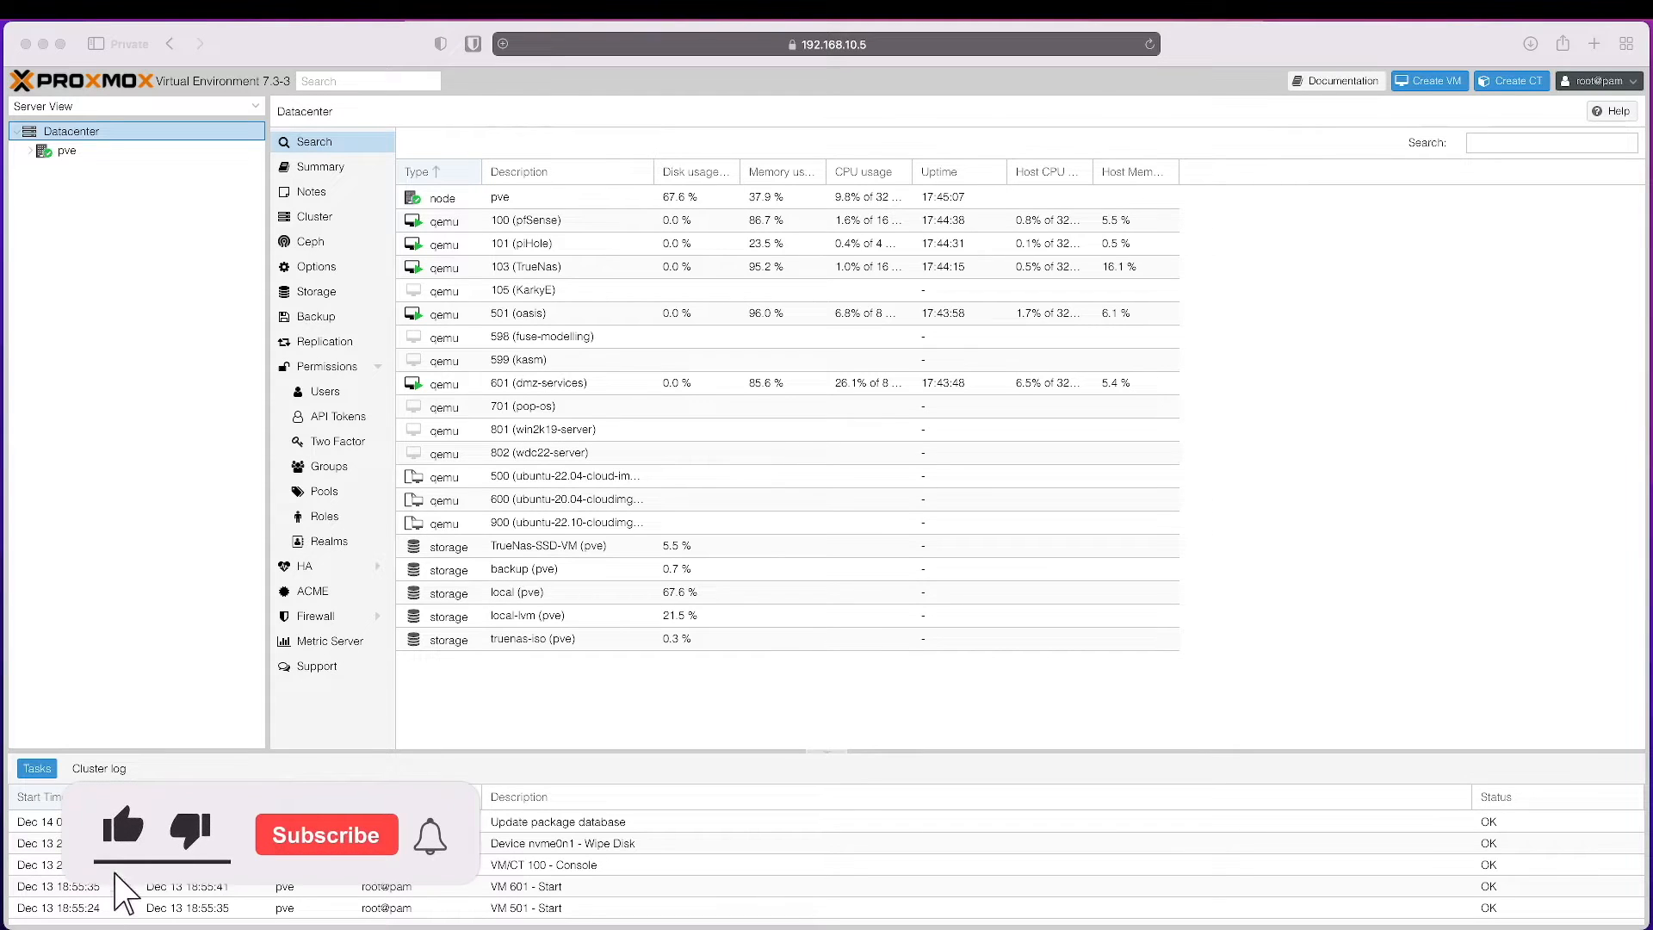
- Expand and collapse the tree, then select the pve node to manage it
click(325, 833)
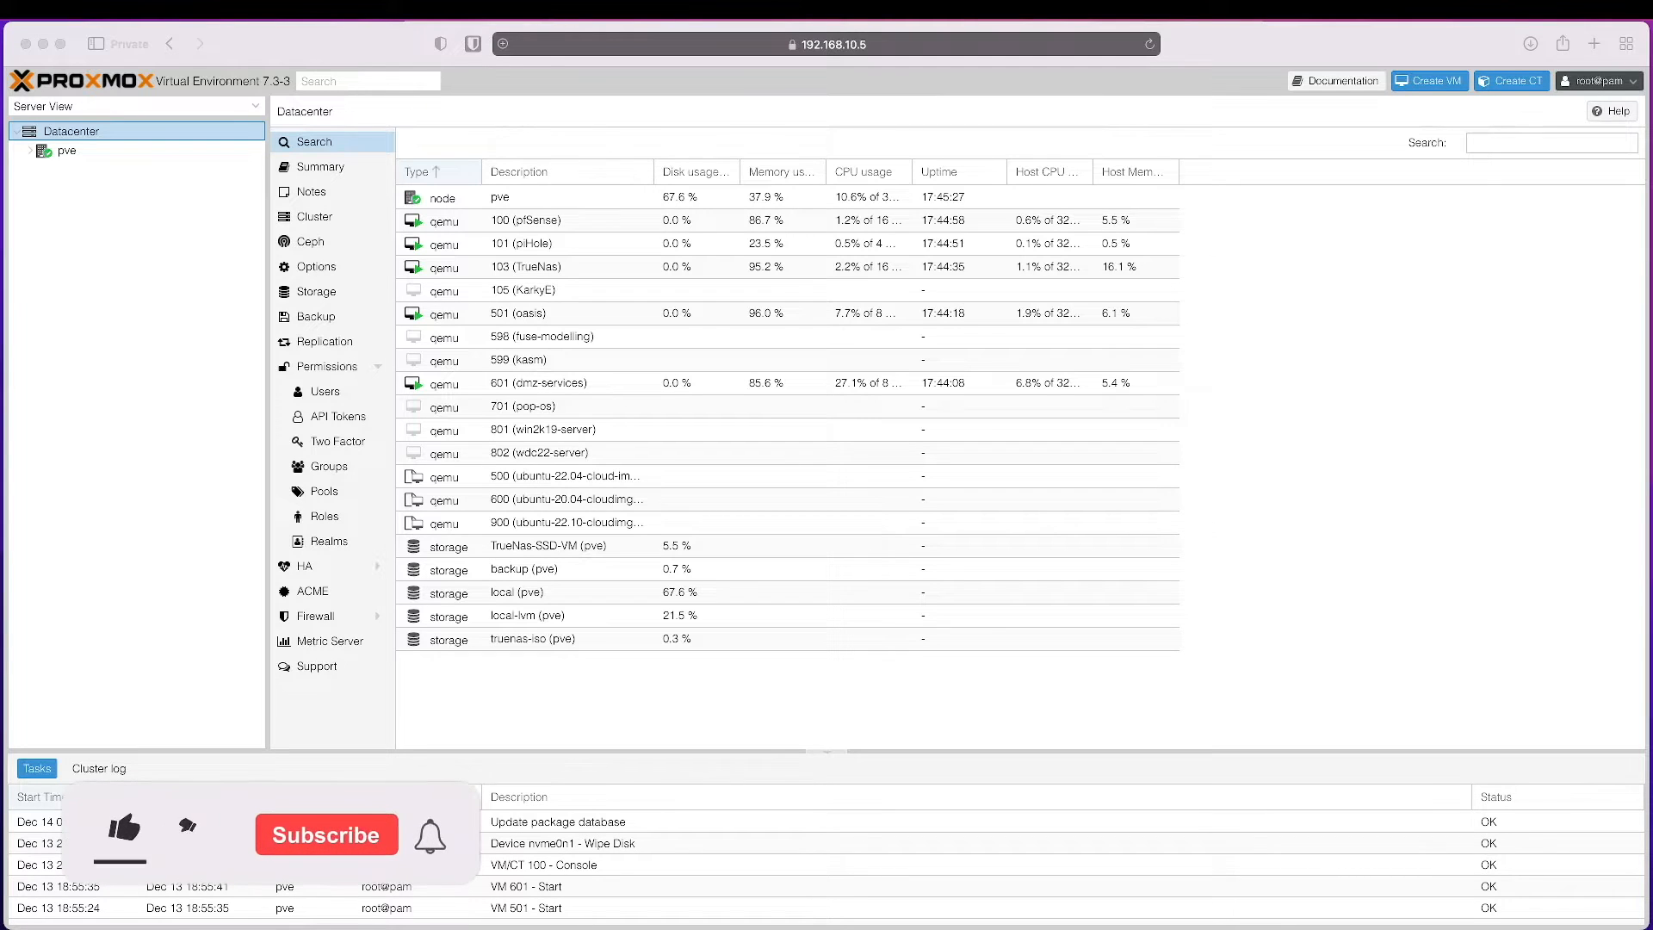
click(122, 832)
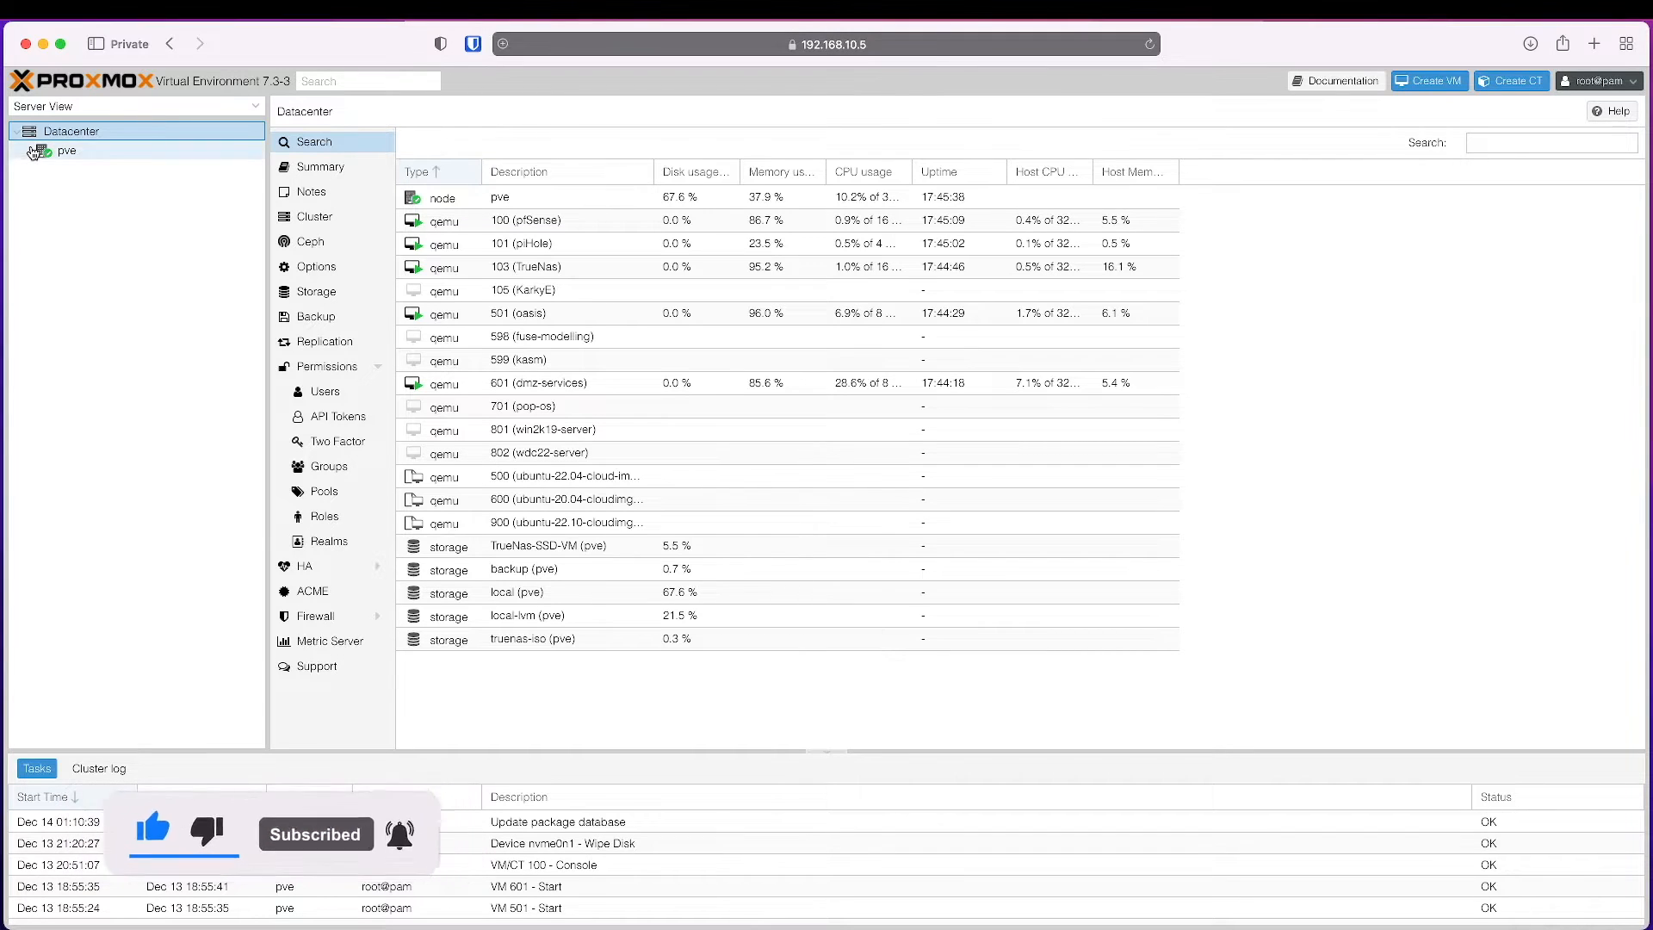
click(40, 149)
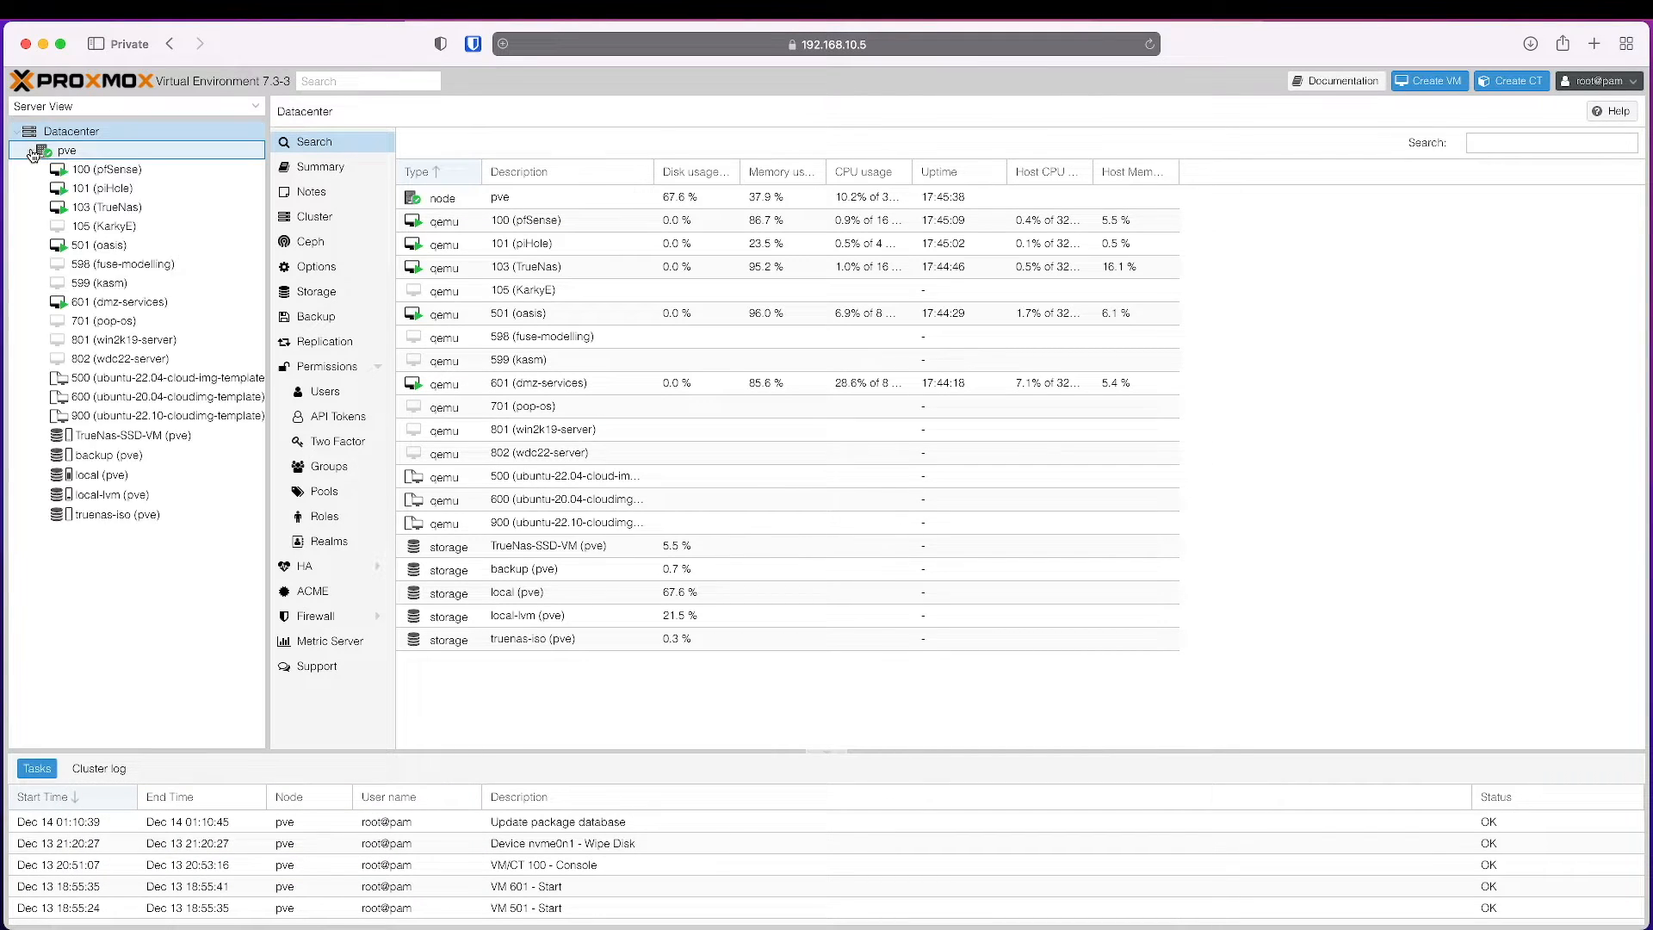
click(31, 152)
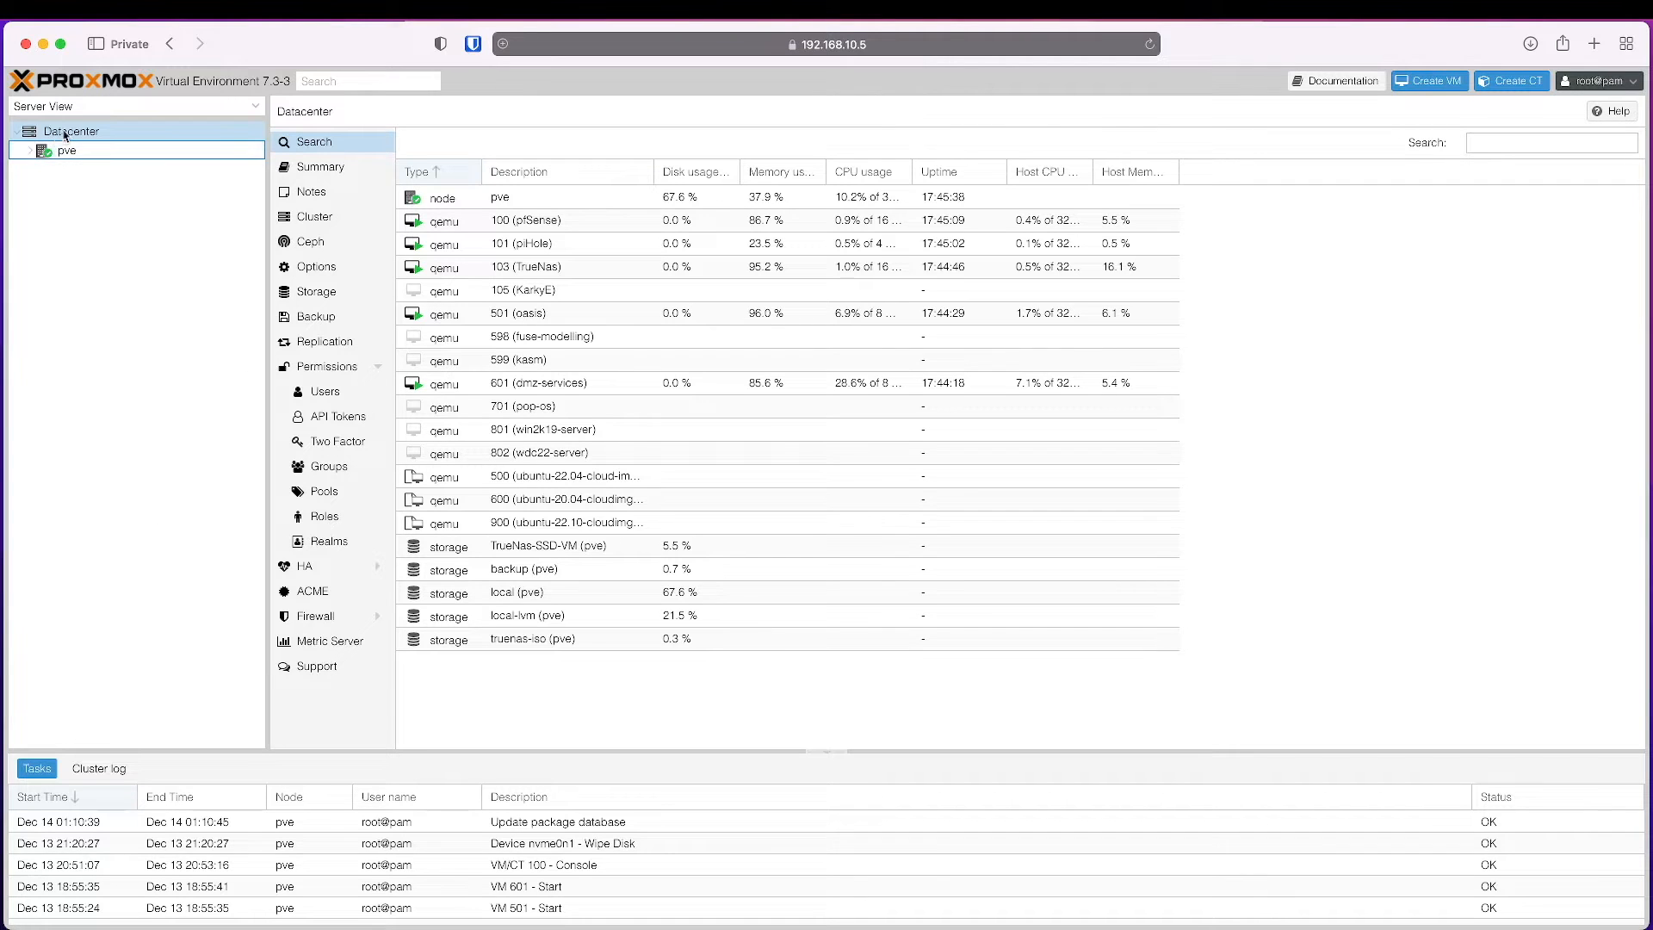
click(68, 152)
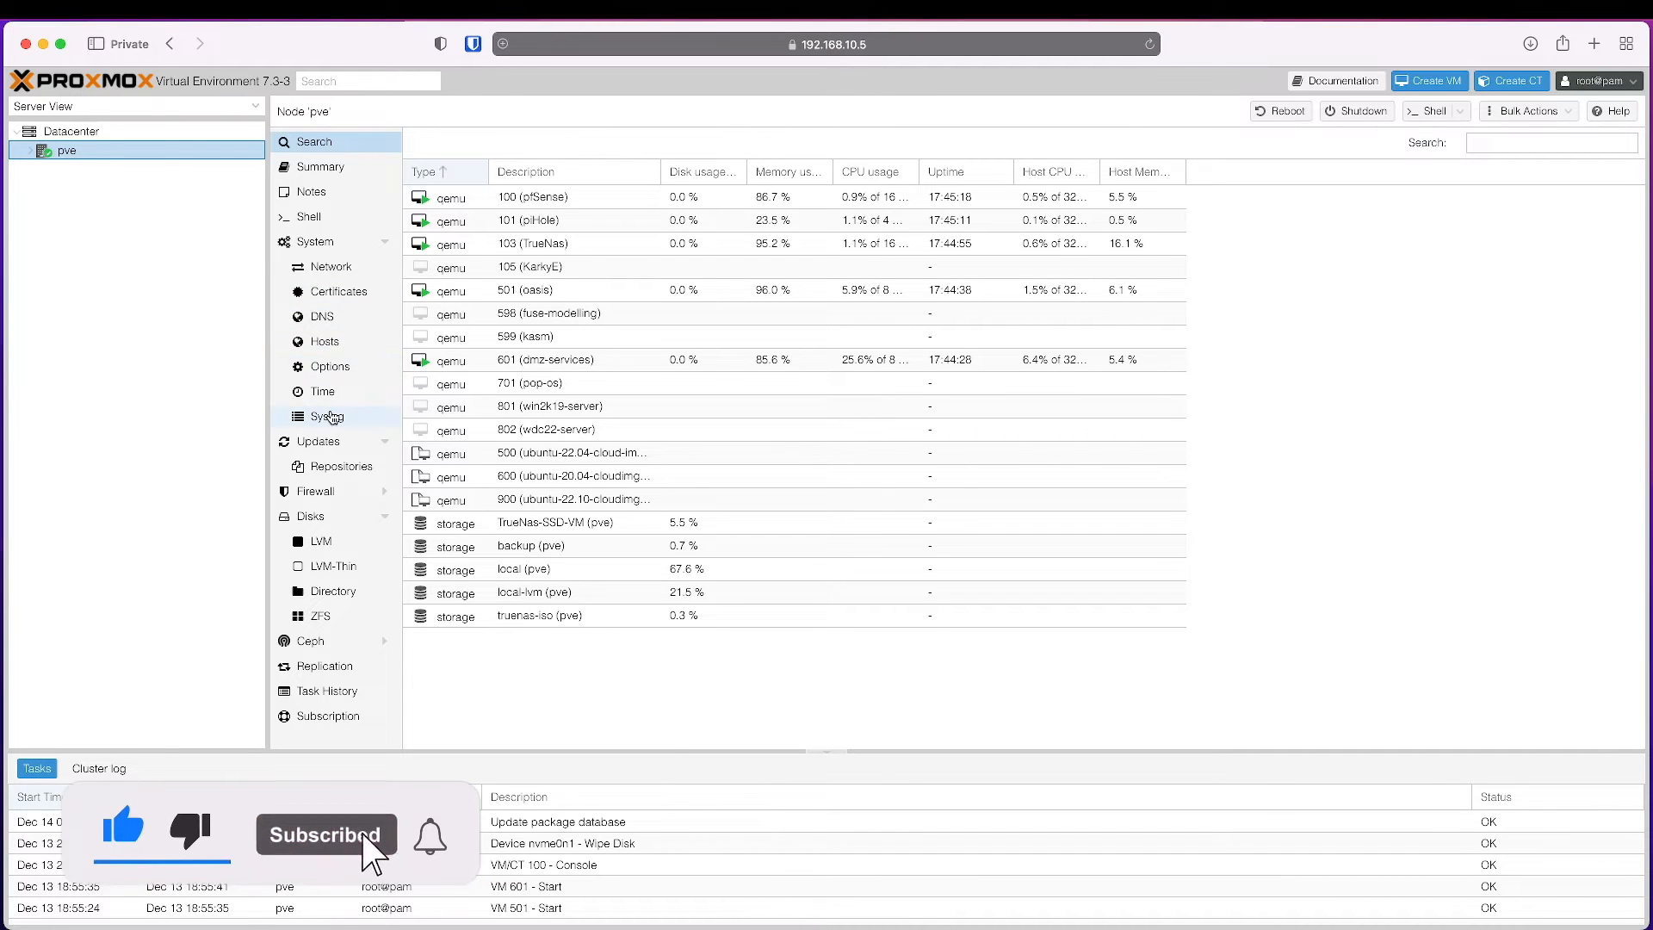
- Run lsblk in the node shell and pick out the 3.5T nvme0n1 disk
click(312, 216)
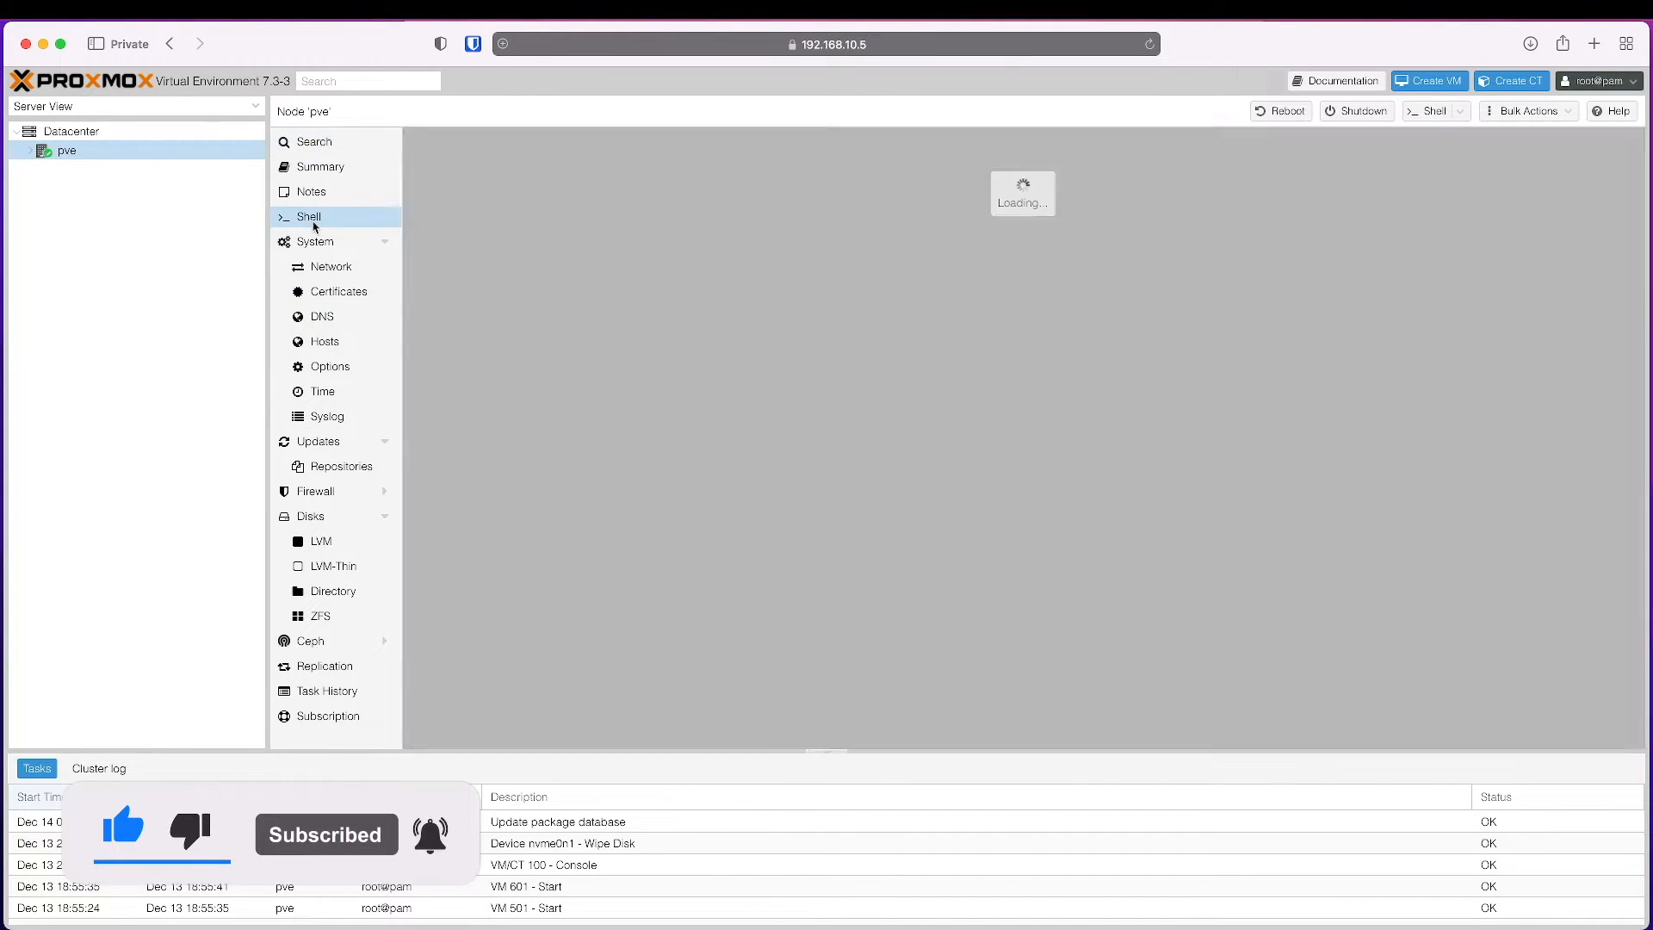
click(311, 217)
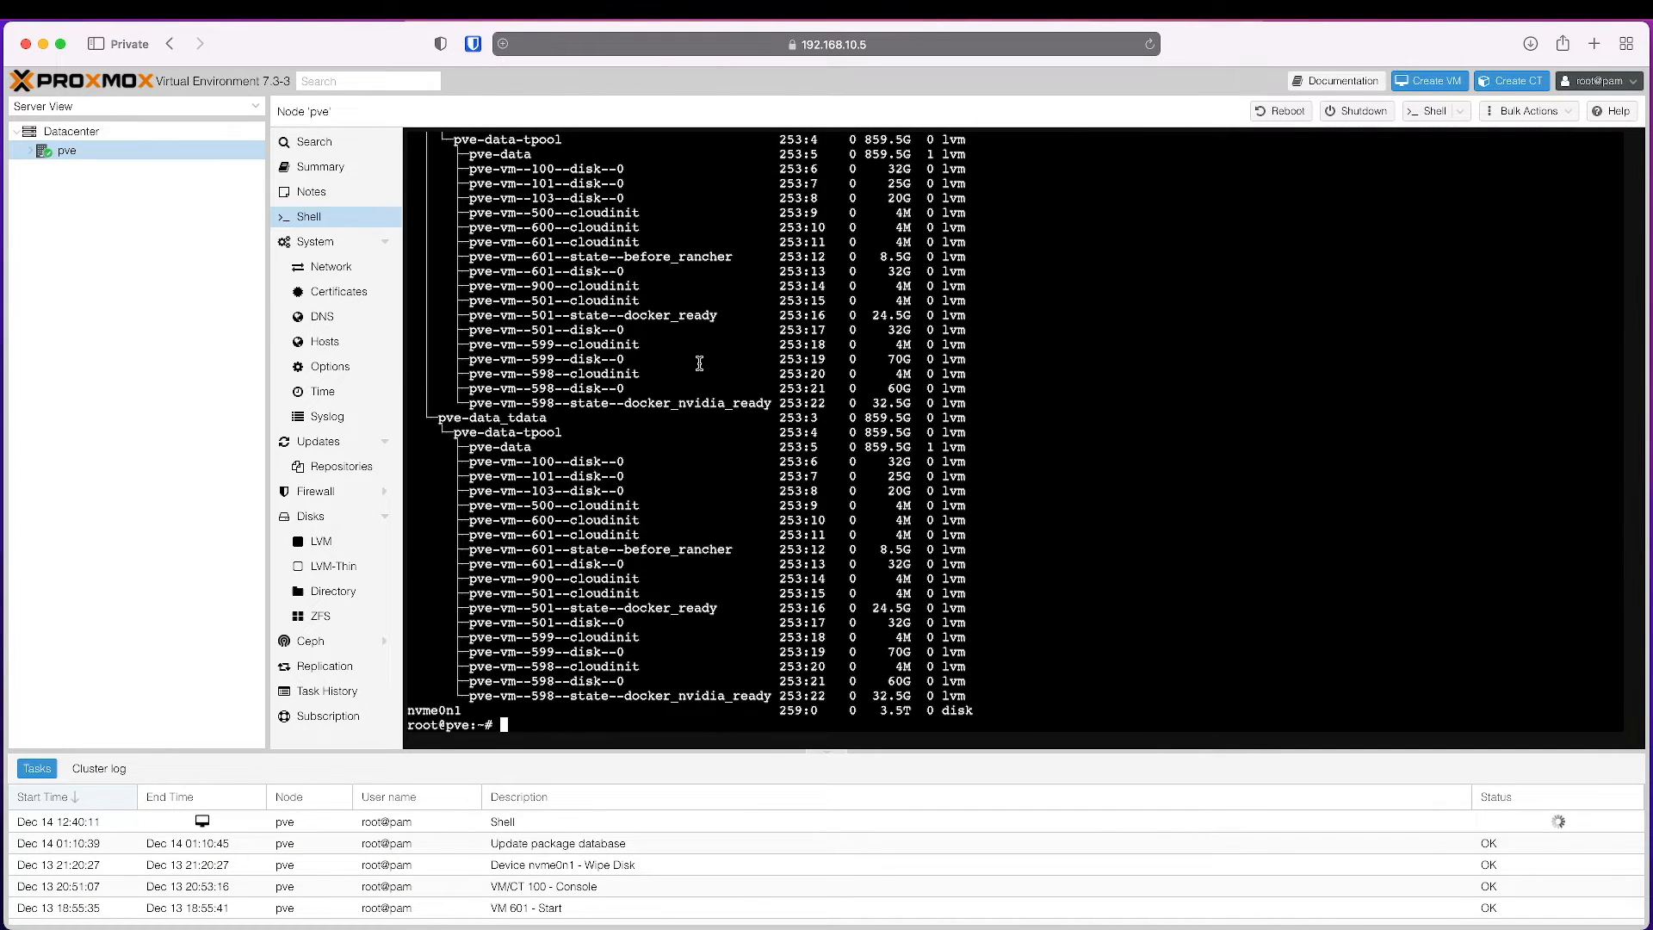
mouse_move(439, 712)
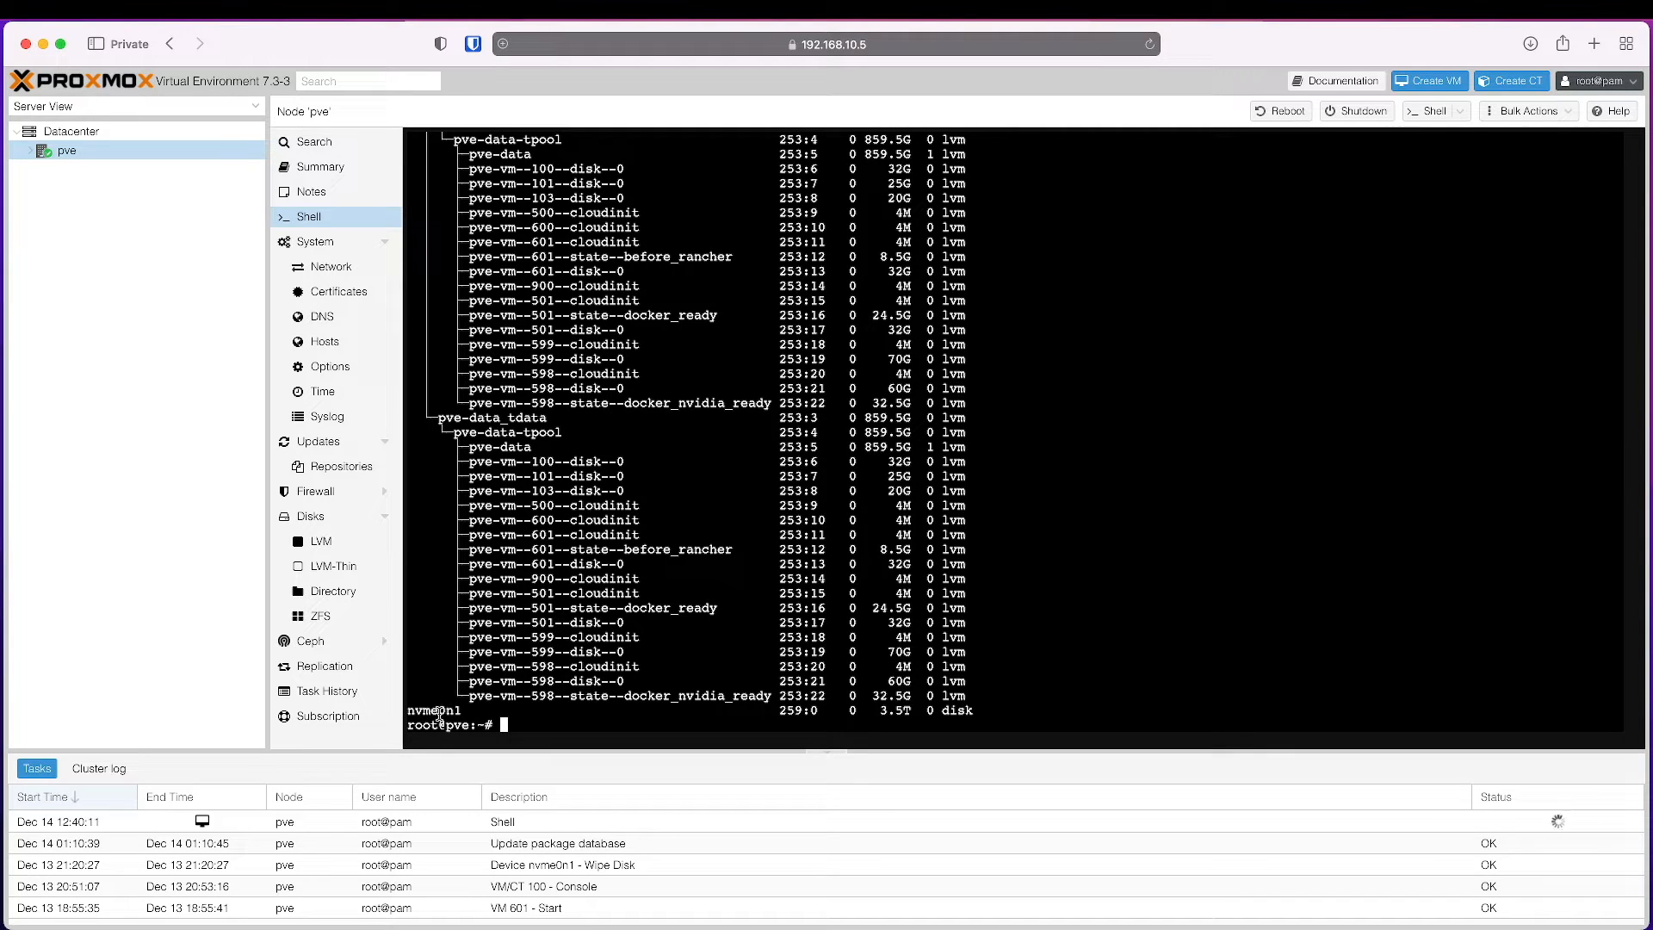
double_click(426, 709)
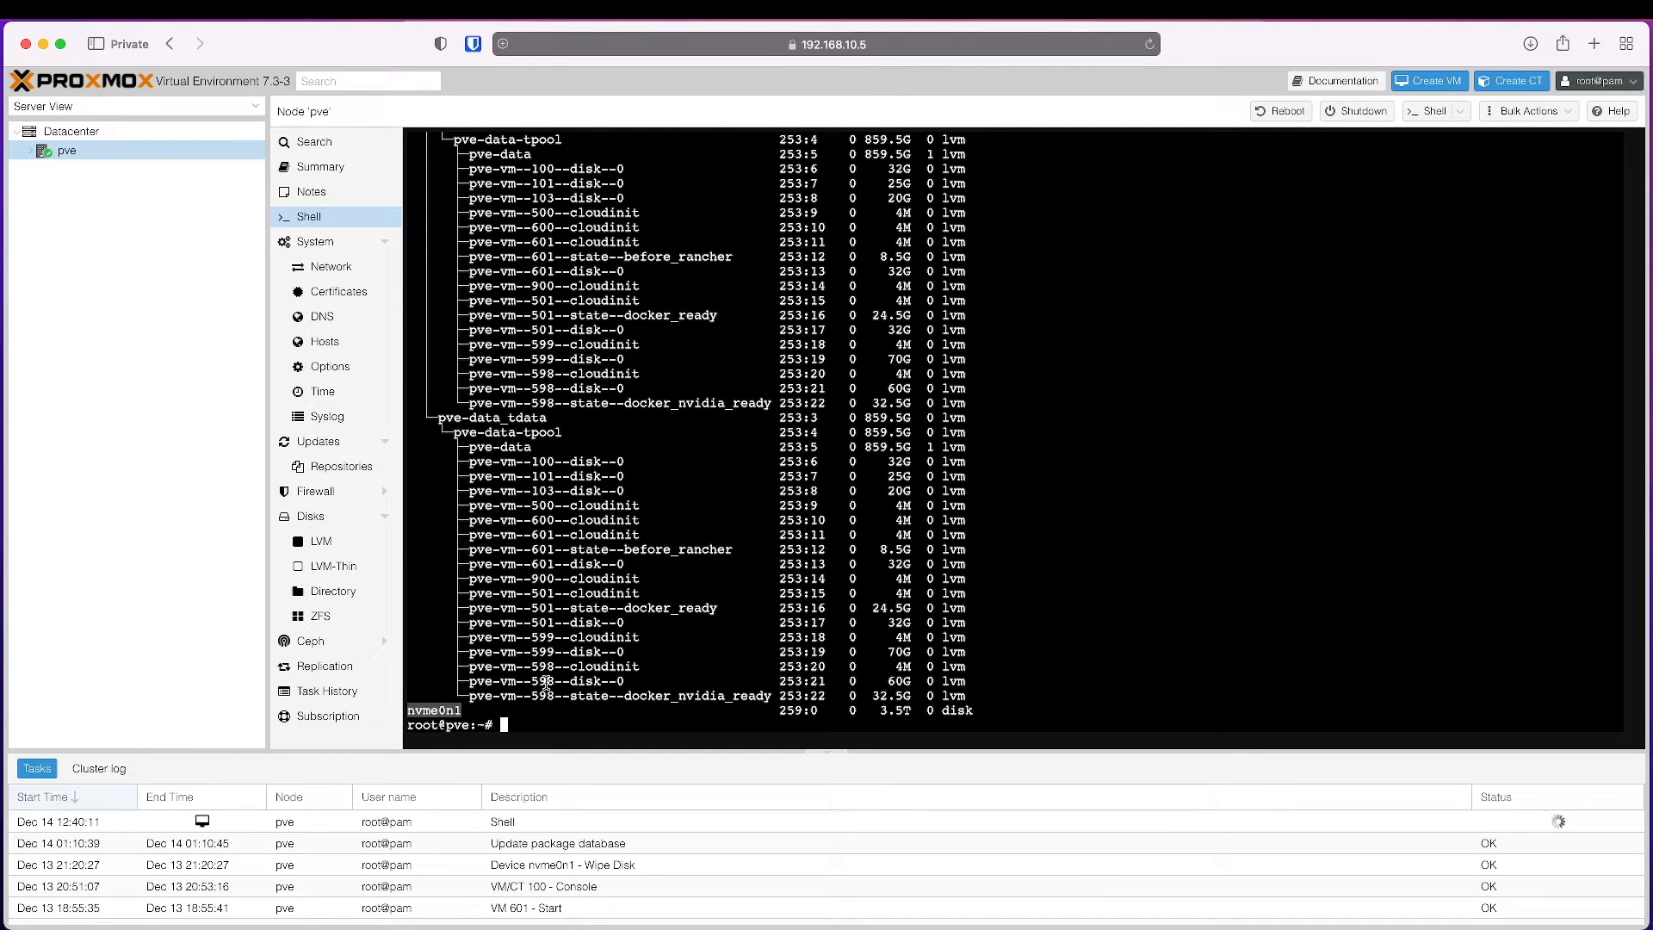
- Run smartctl -i then smartctl -a on /dev/nvme0n1 to check SMART health PASSED
text(smartctl -i /)
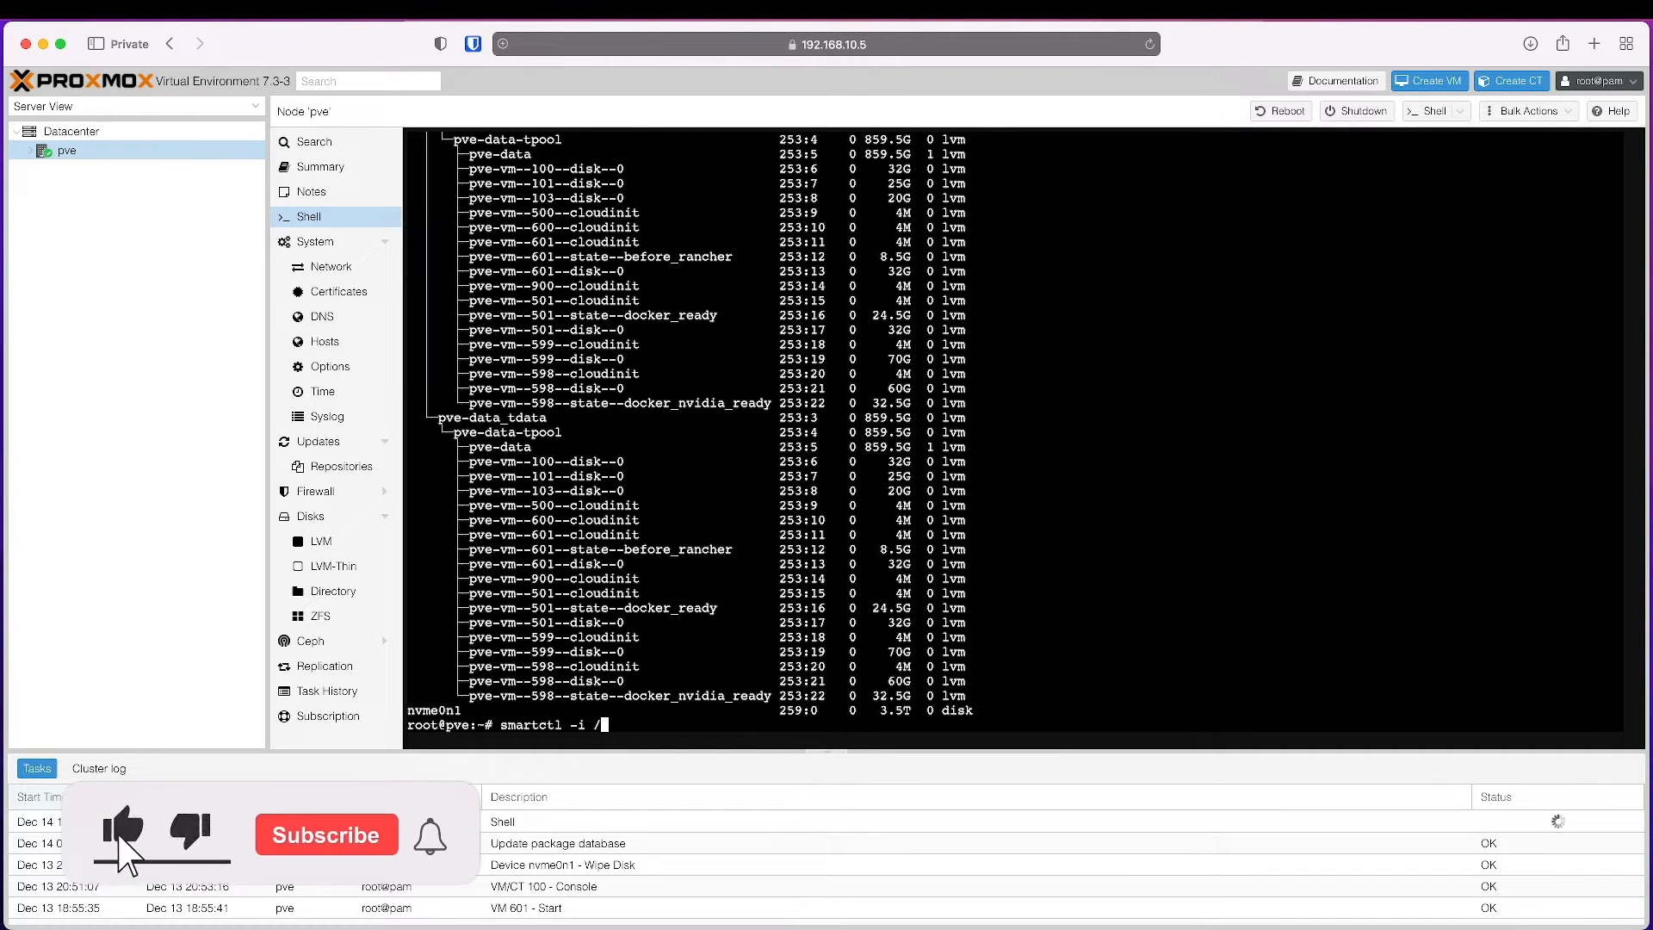
text(dev/nv)
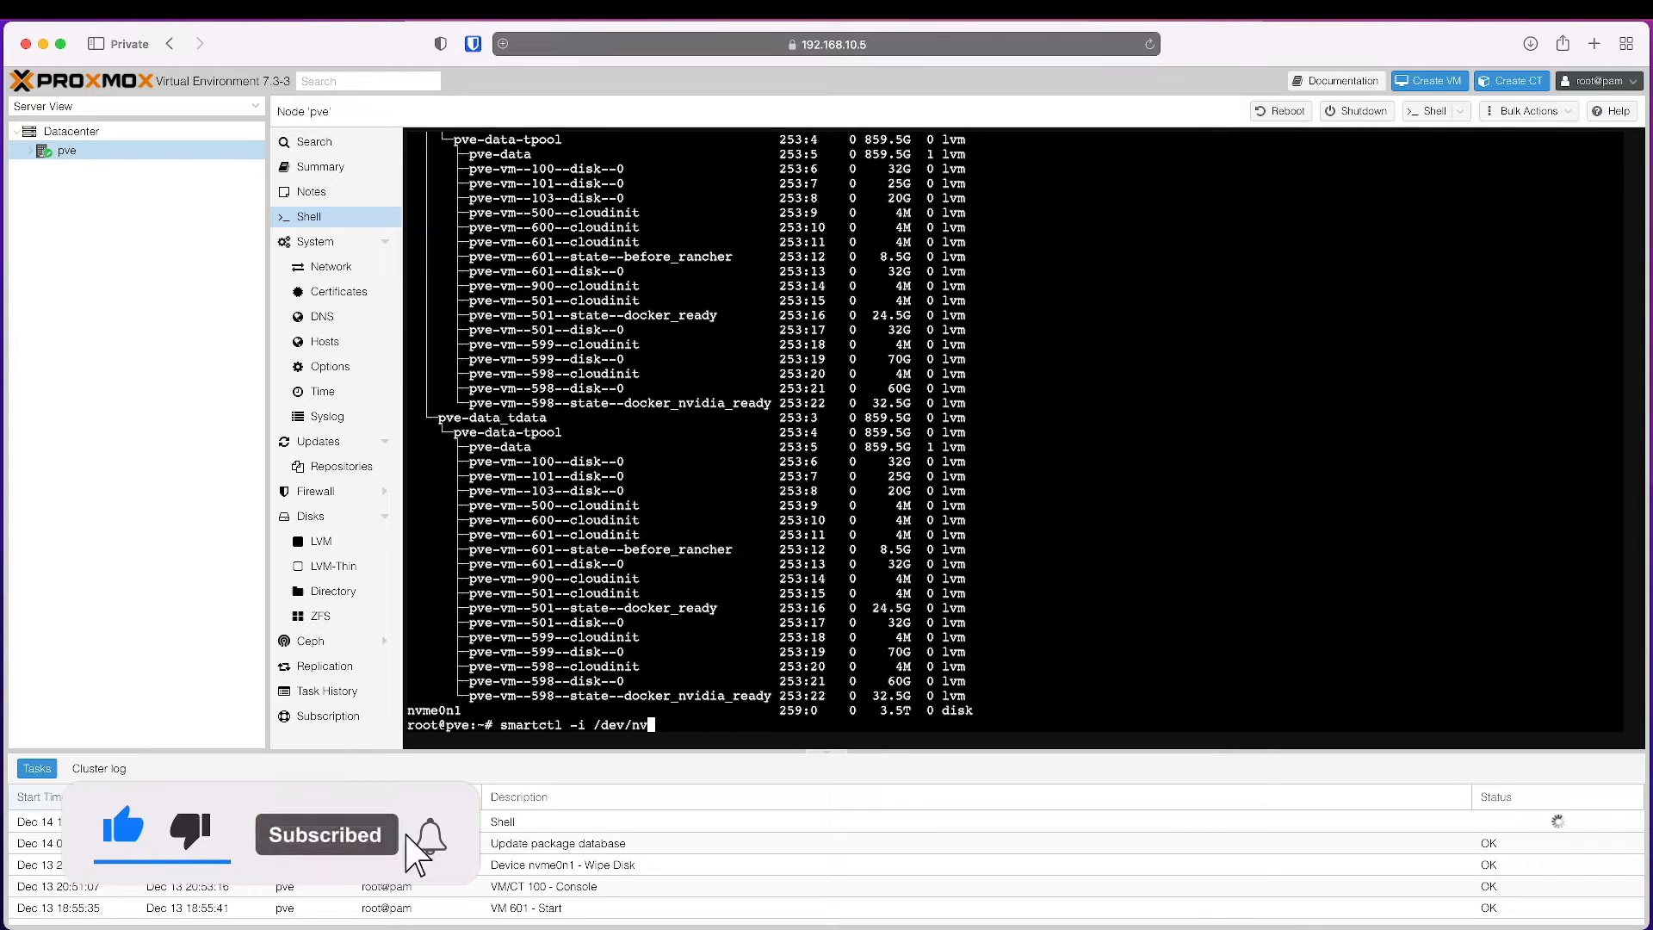
text(e0n1)
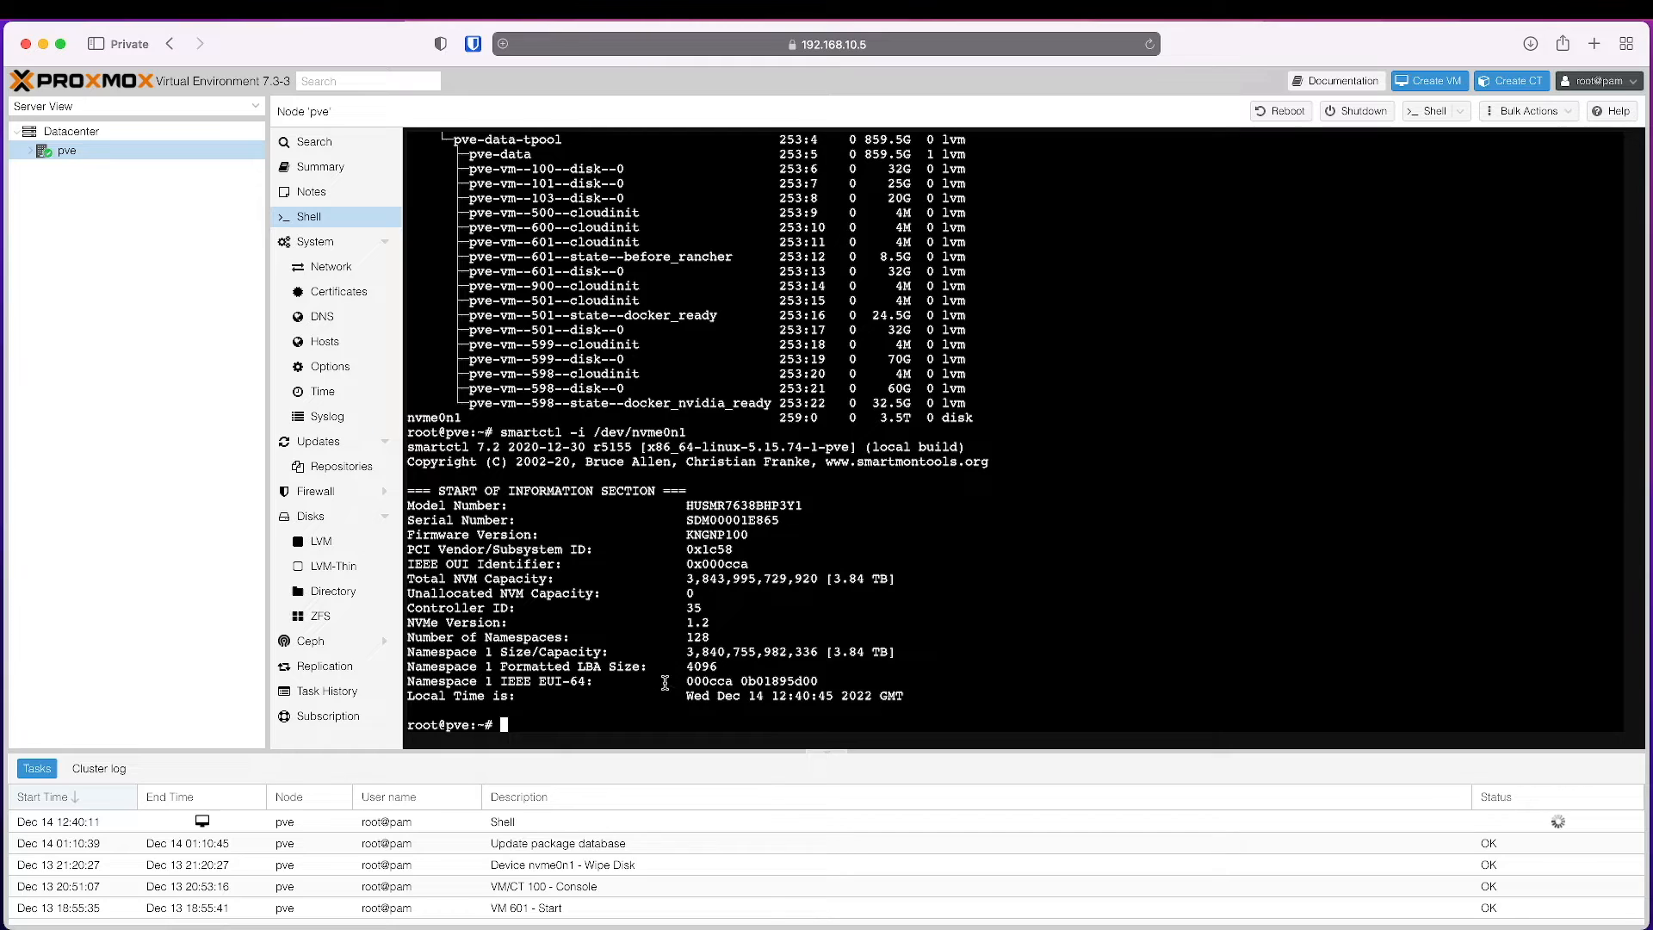
mouse_move(586, 512)
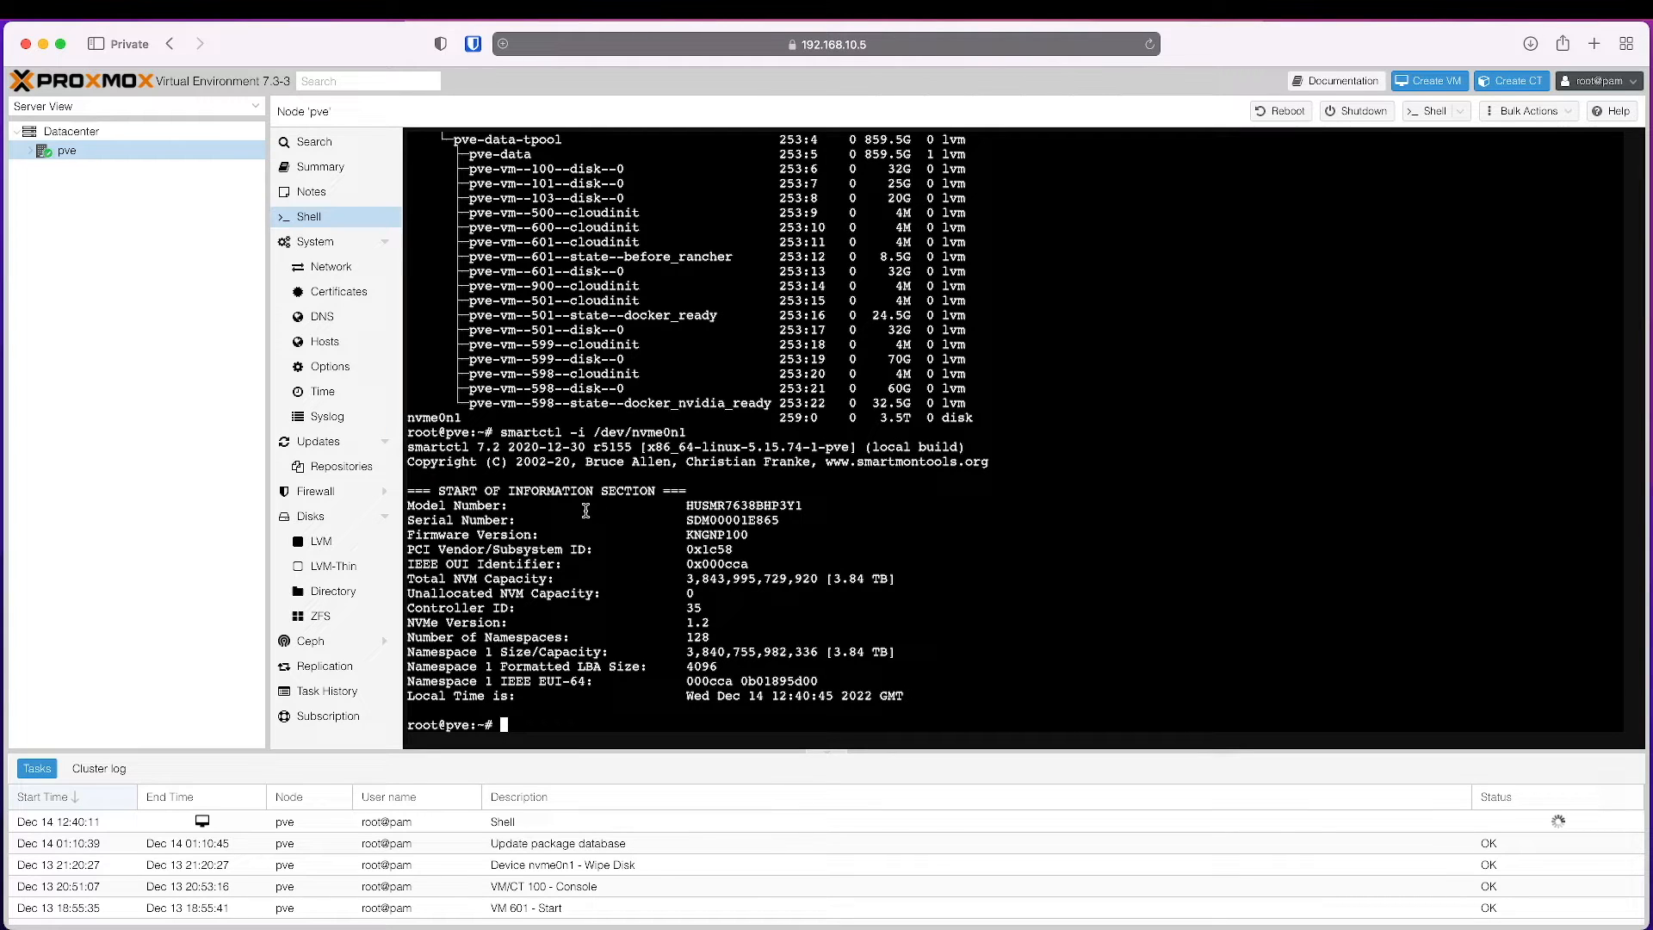
text(smartctl -i /dev/nvme0n1)
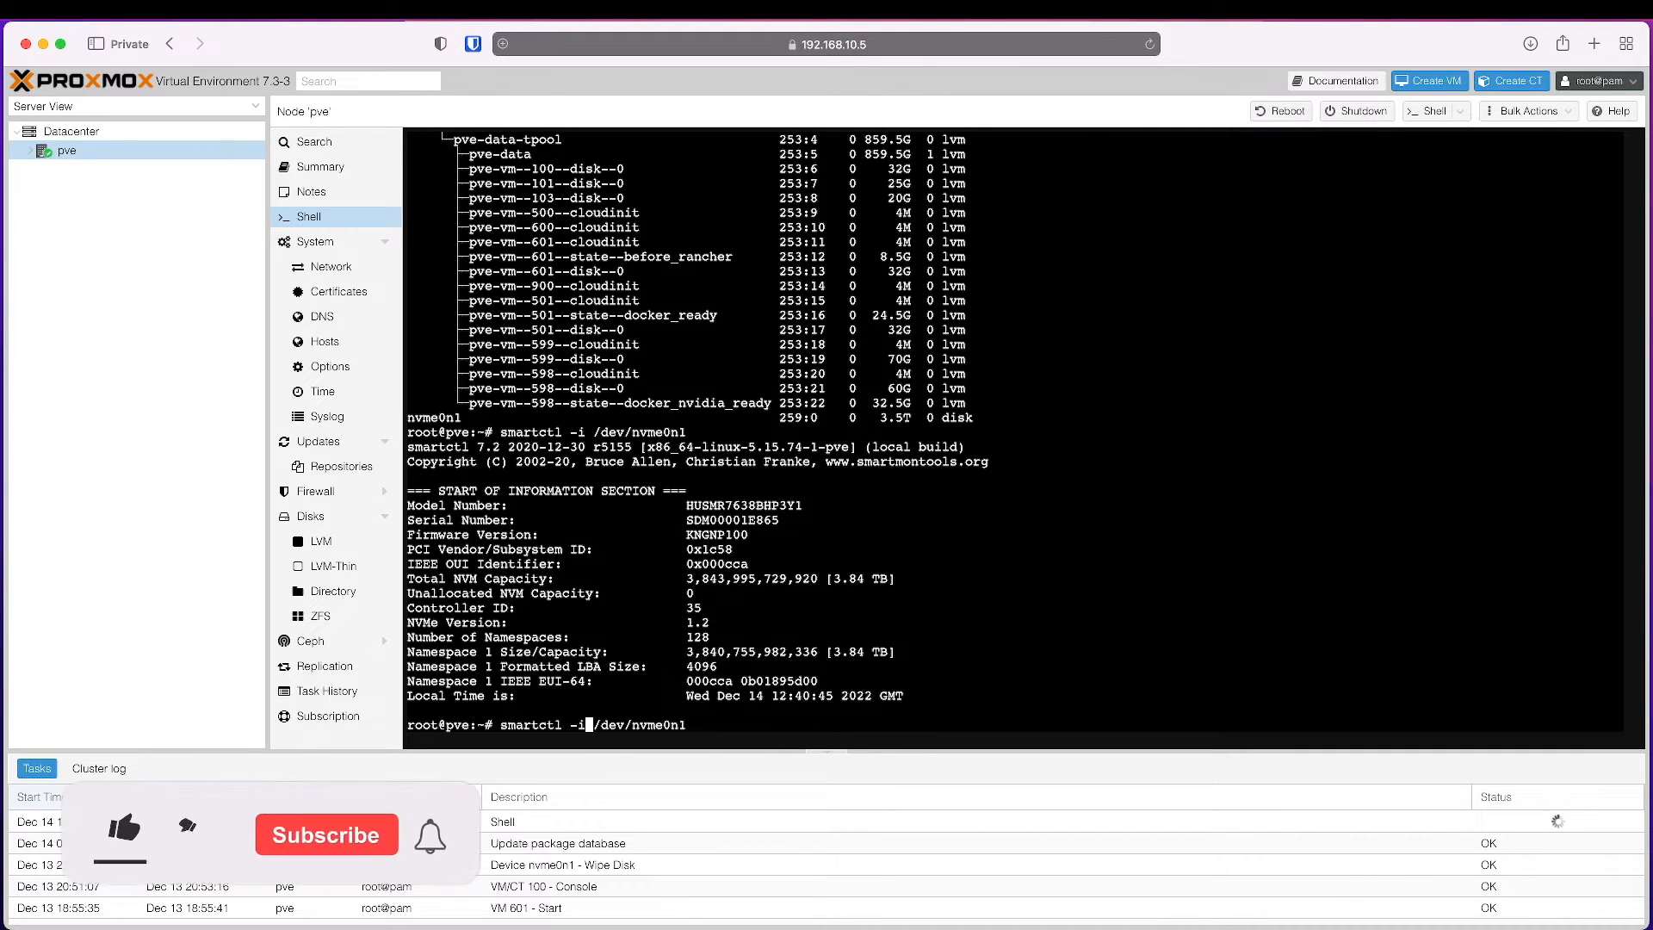
click(124, 833)
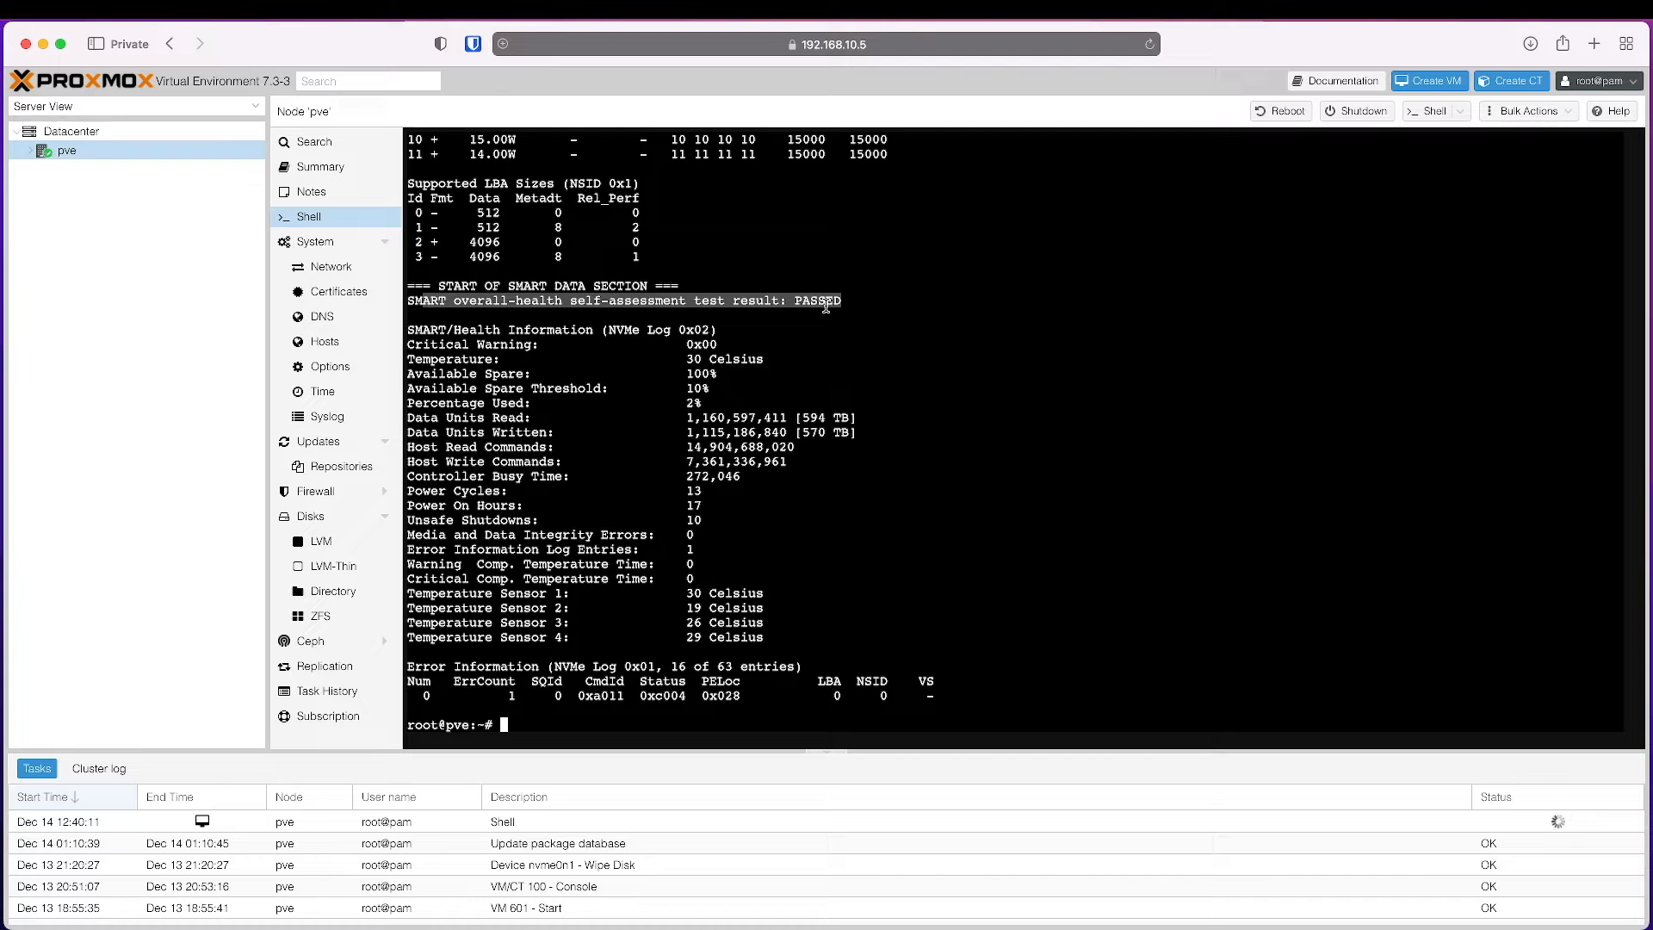
mouse_move(797, 375)
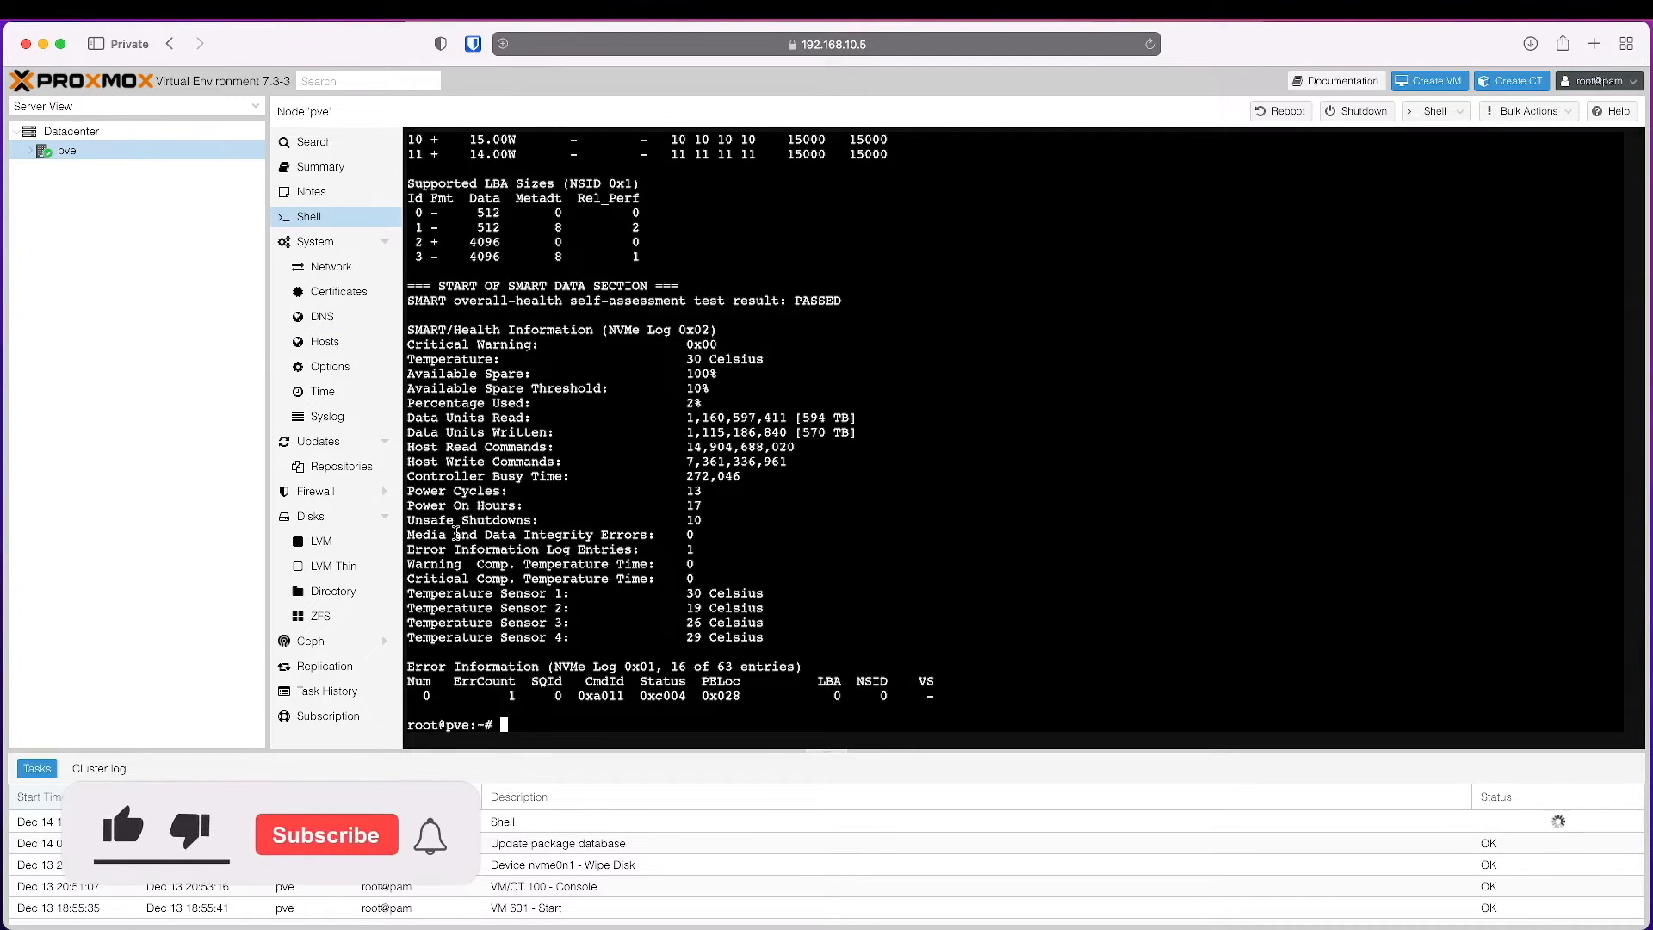
- Select the unused 3.84 TB nvme0n1 drive in the node's Disks list
click(310, 515)
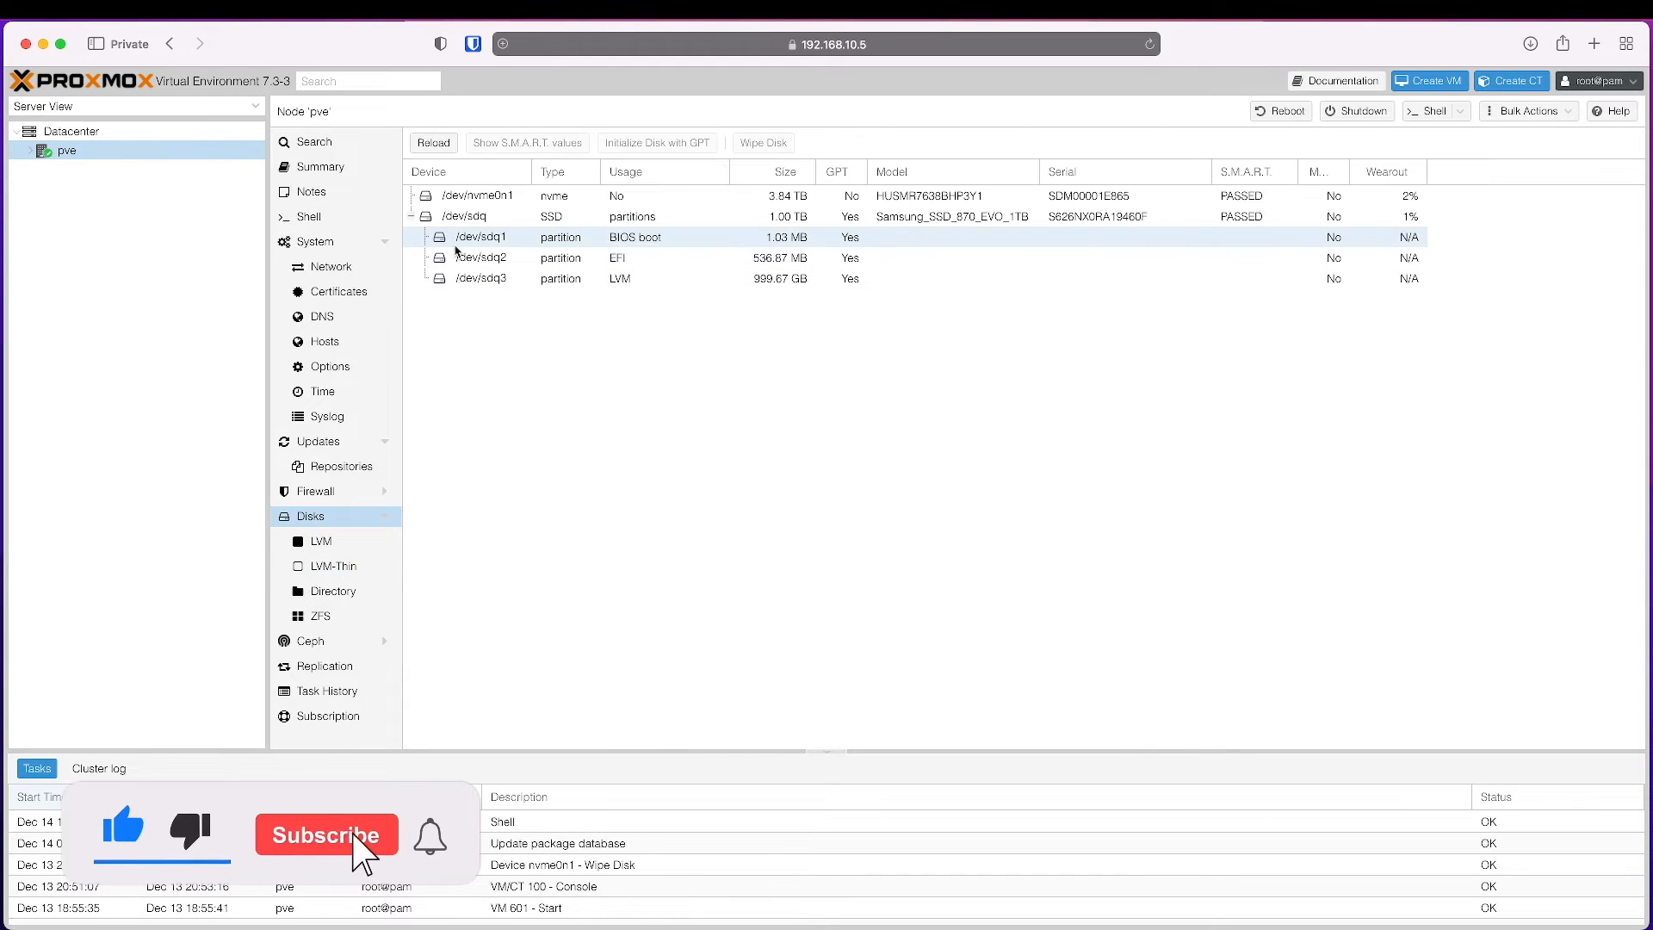
click(481, 195)
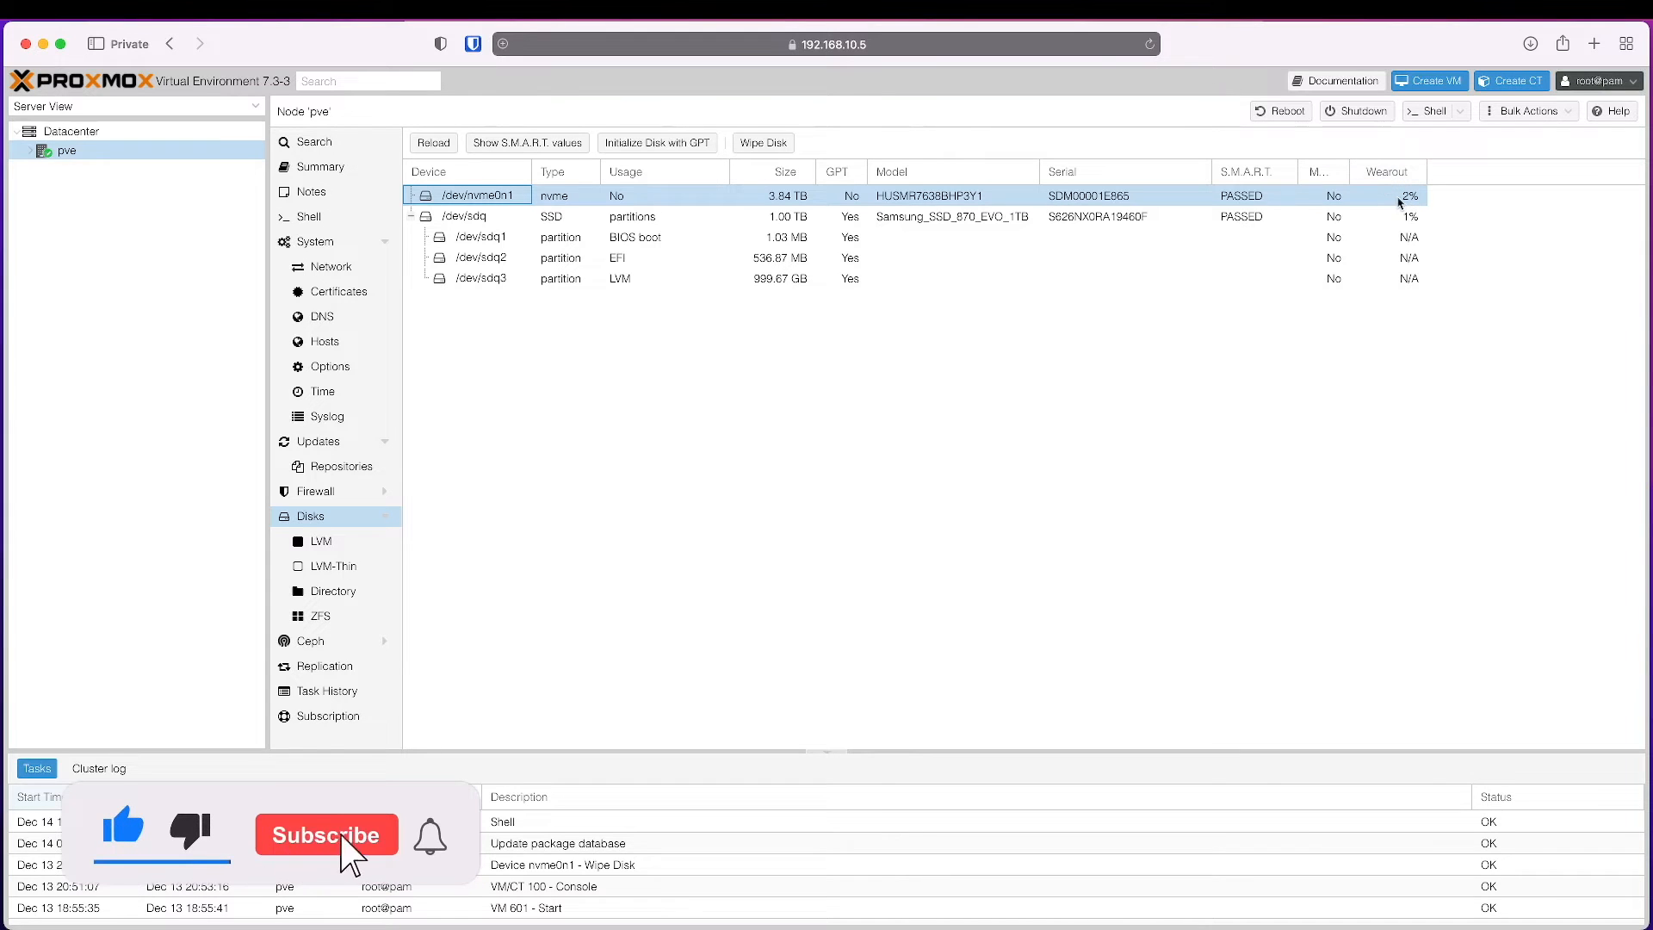
click(326, 833)
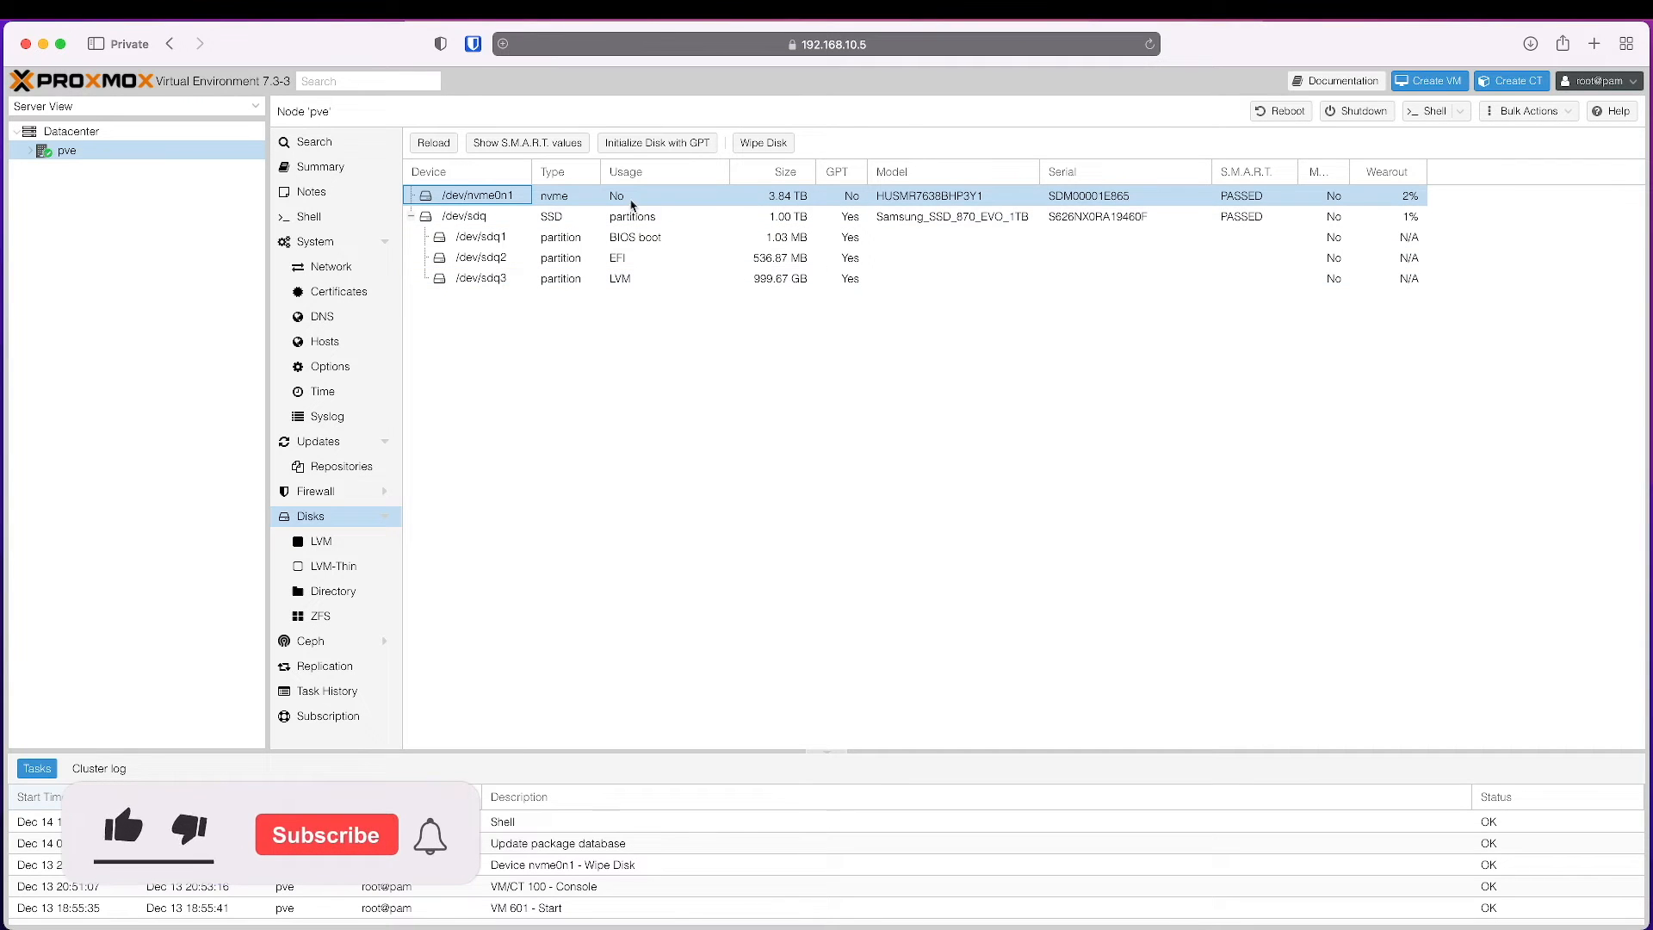
- Review the drive's S.M.A.R.T. values, then start a Create: Thinpool under LVM-Thin
click(525, 143)
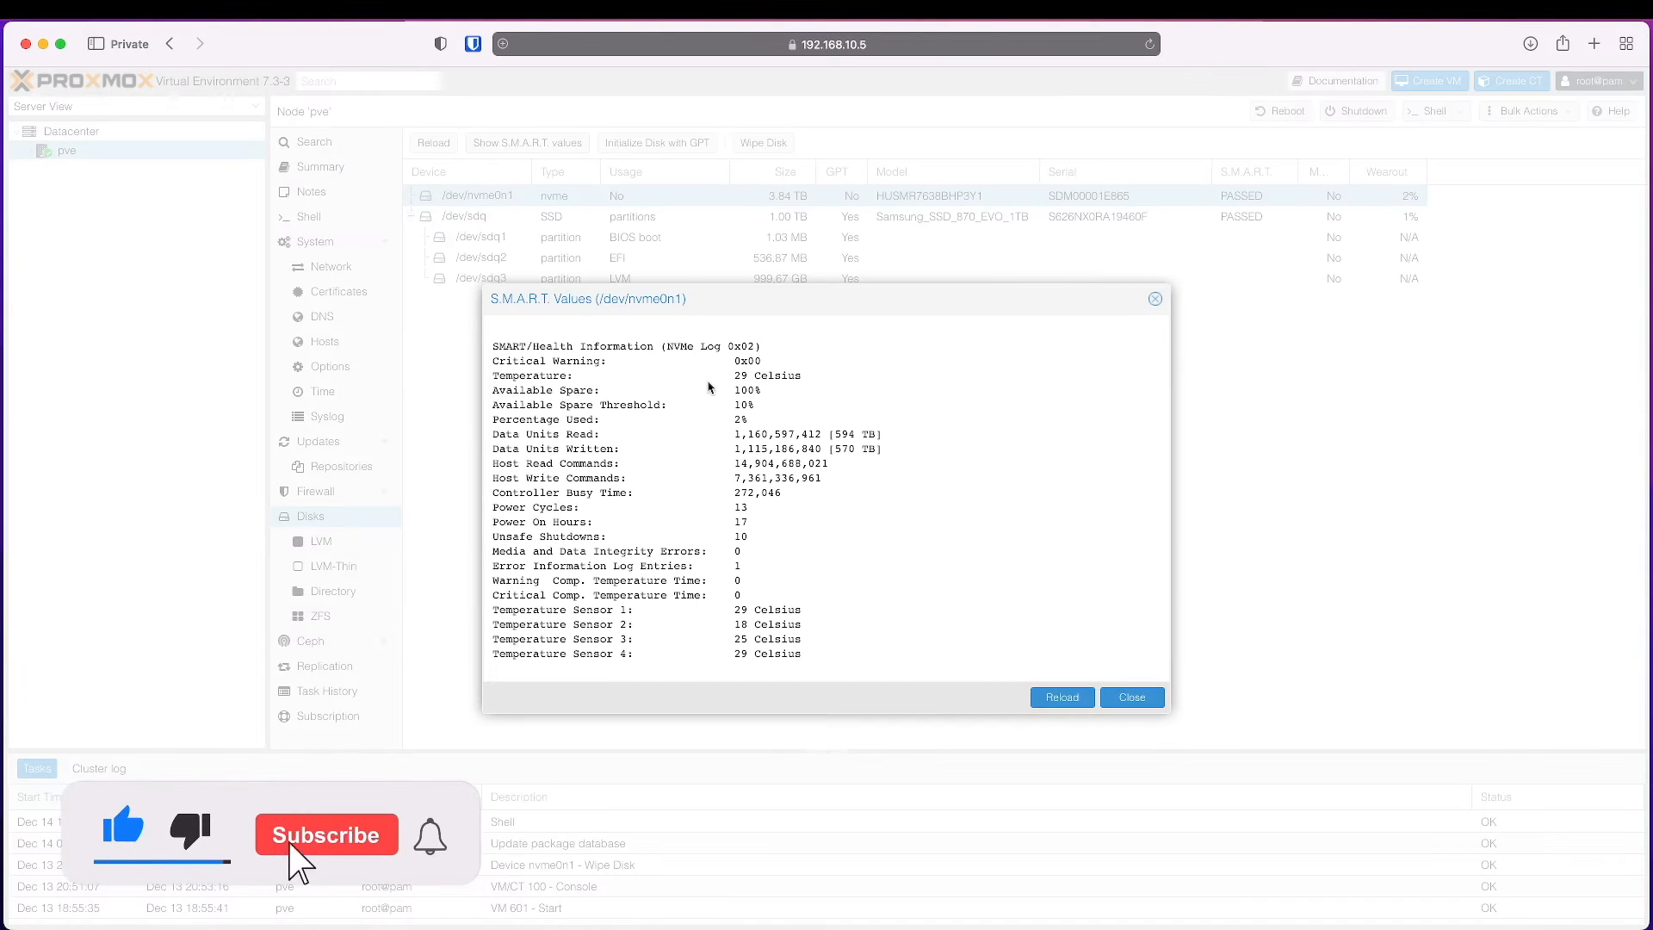
click(326, 833)
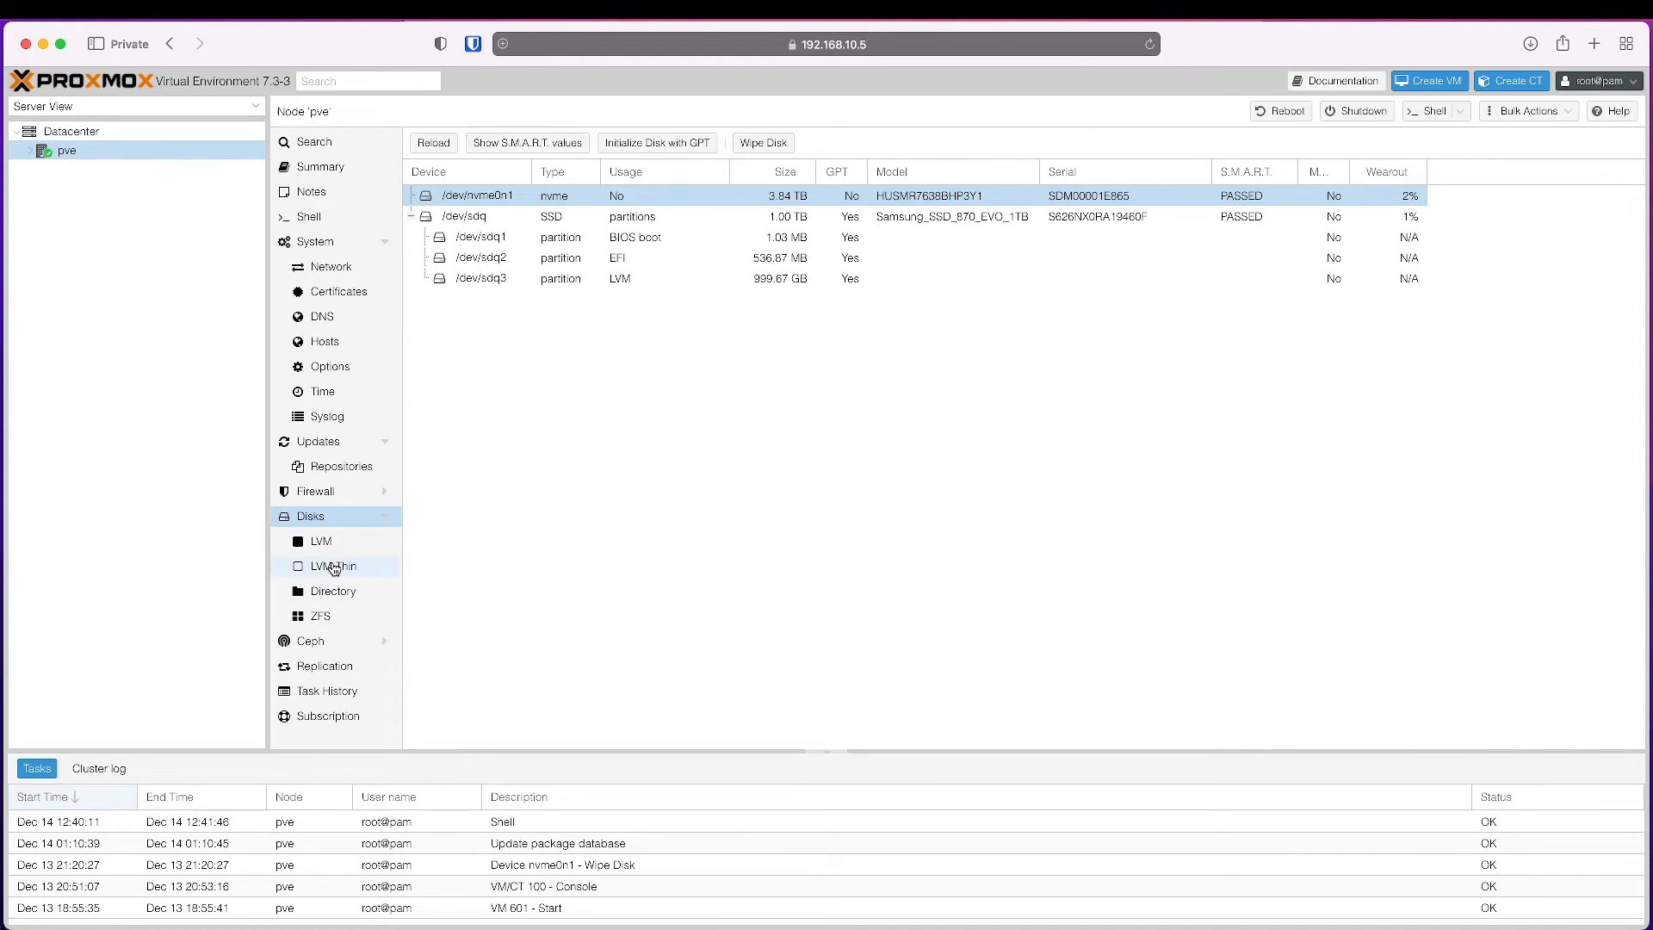
click(334, 565)
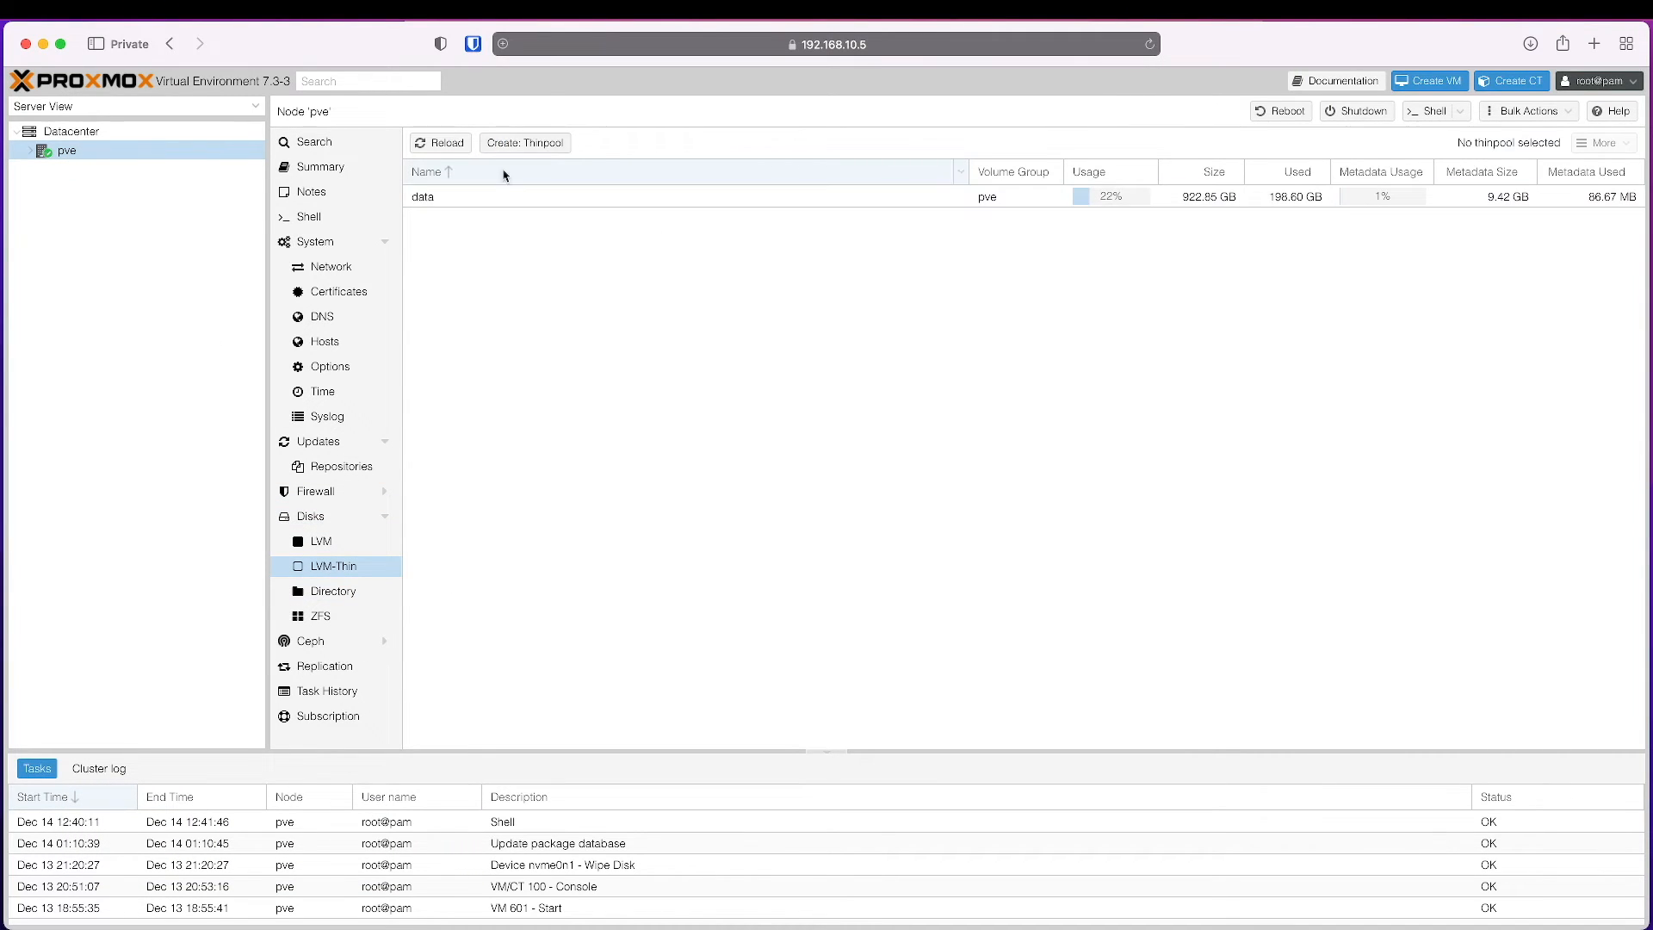
click(524, 143)
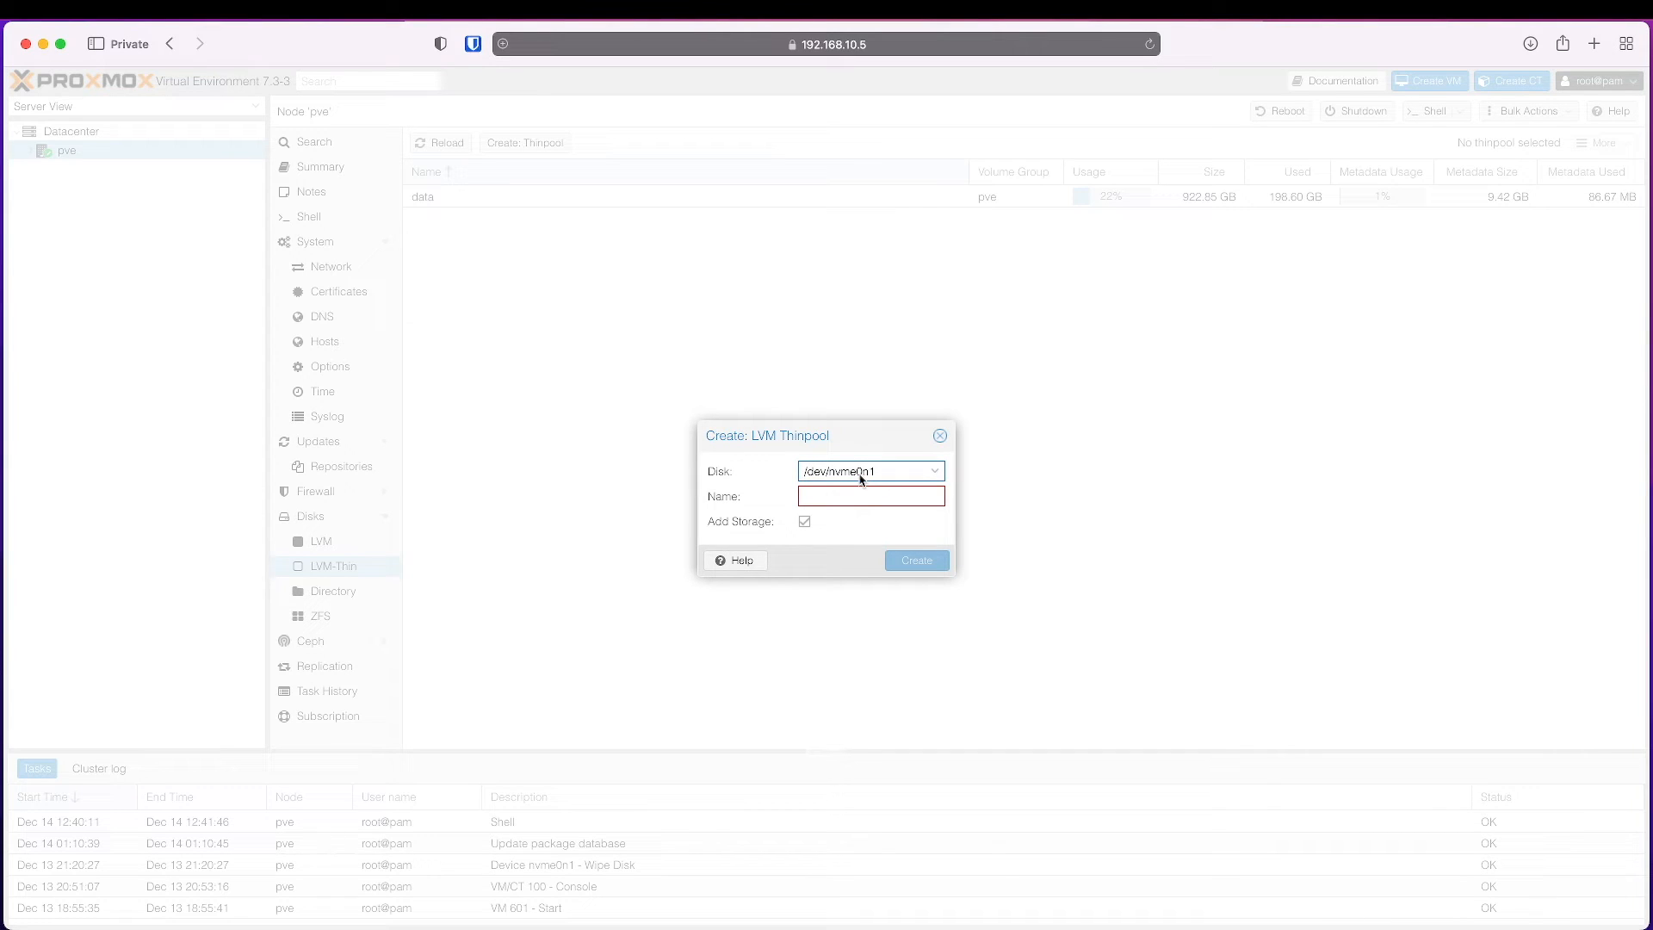
- Name the thin pool supersonic, keep Add Storage checked, and create it
click(871, 496)
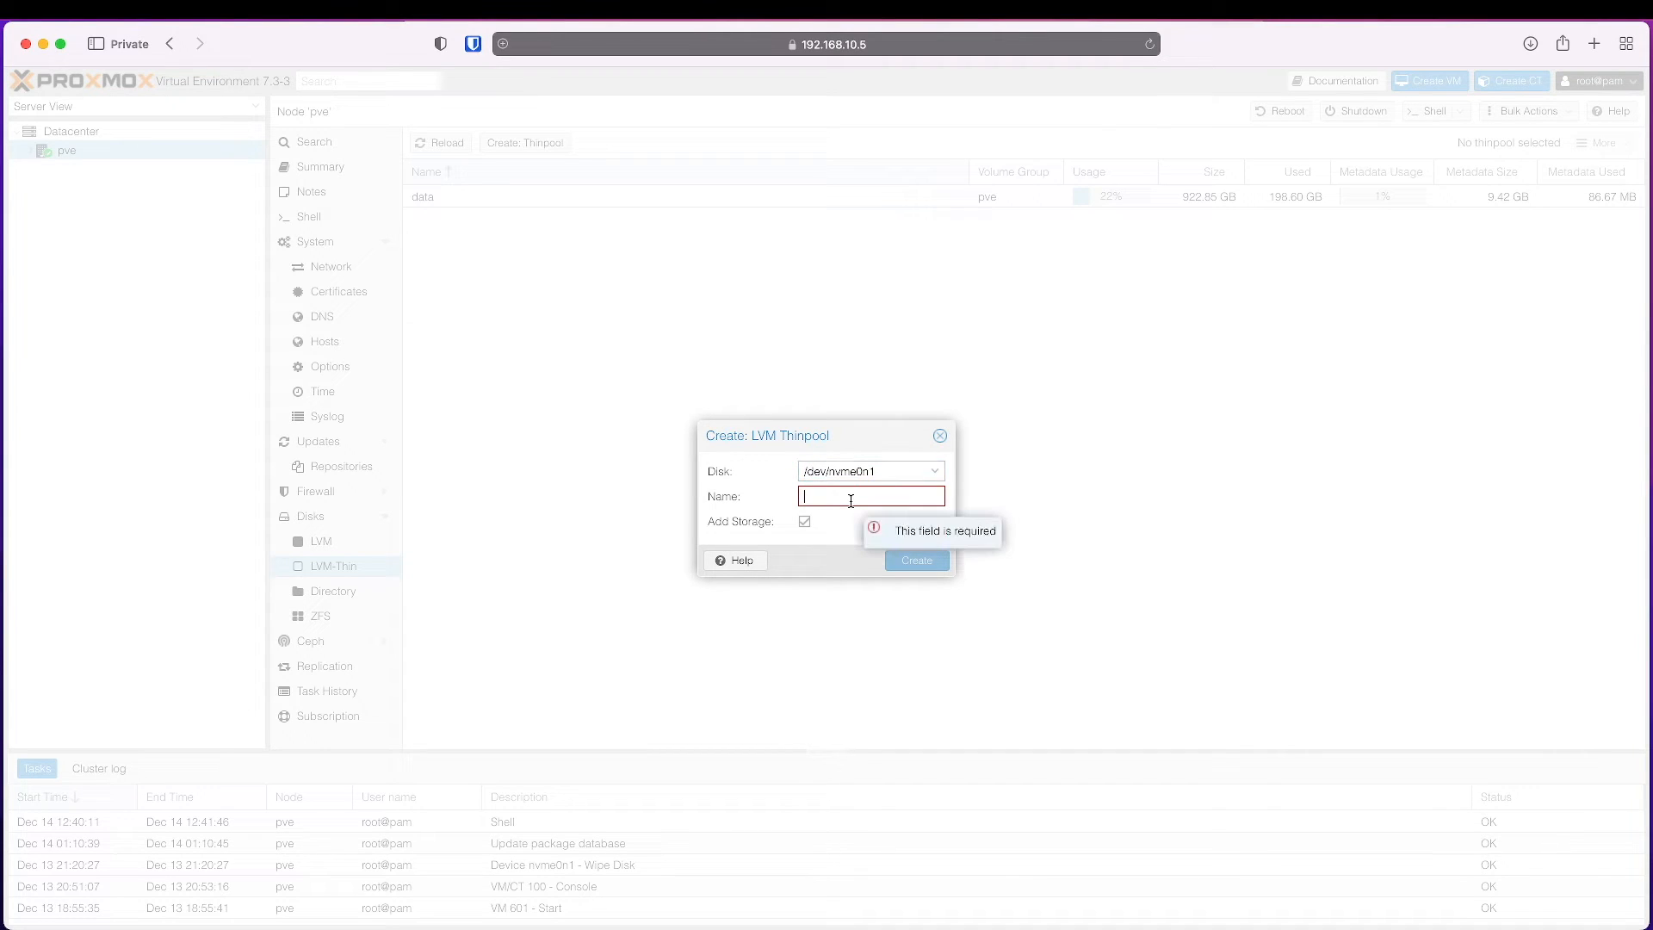
text(supersonic)
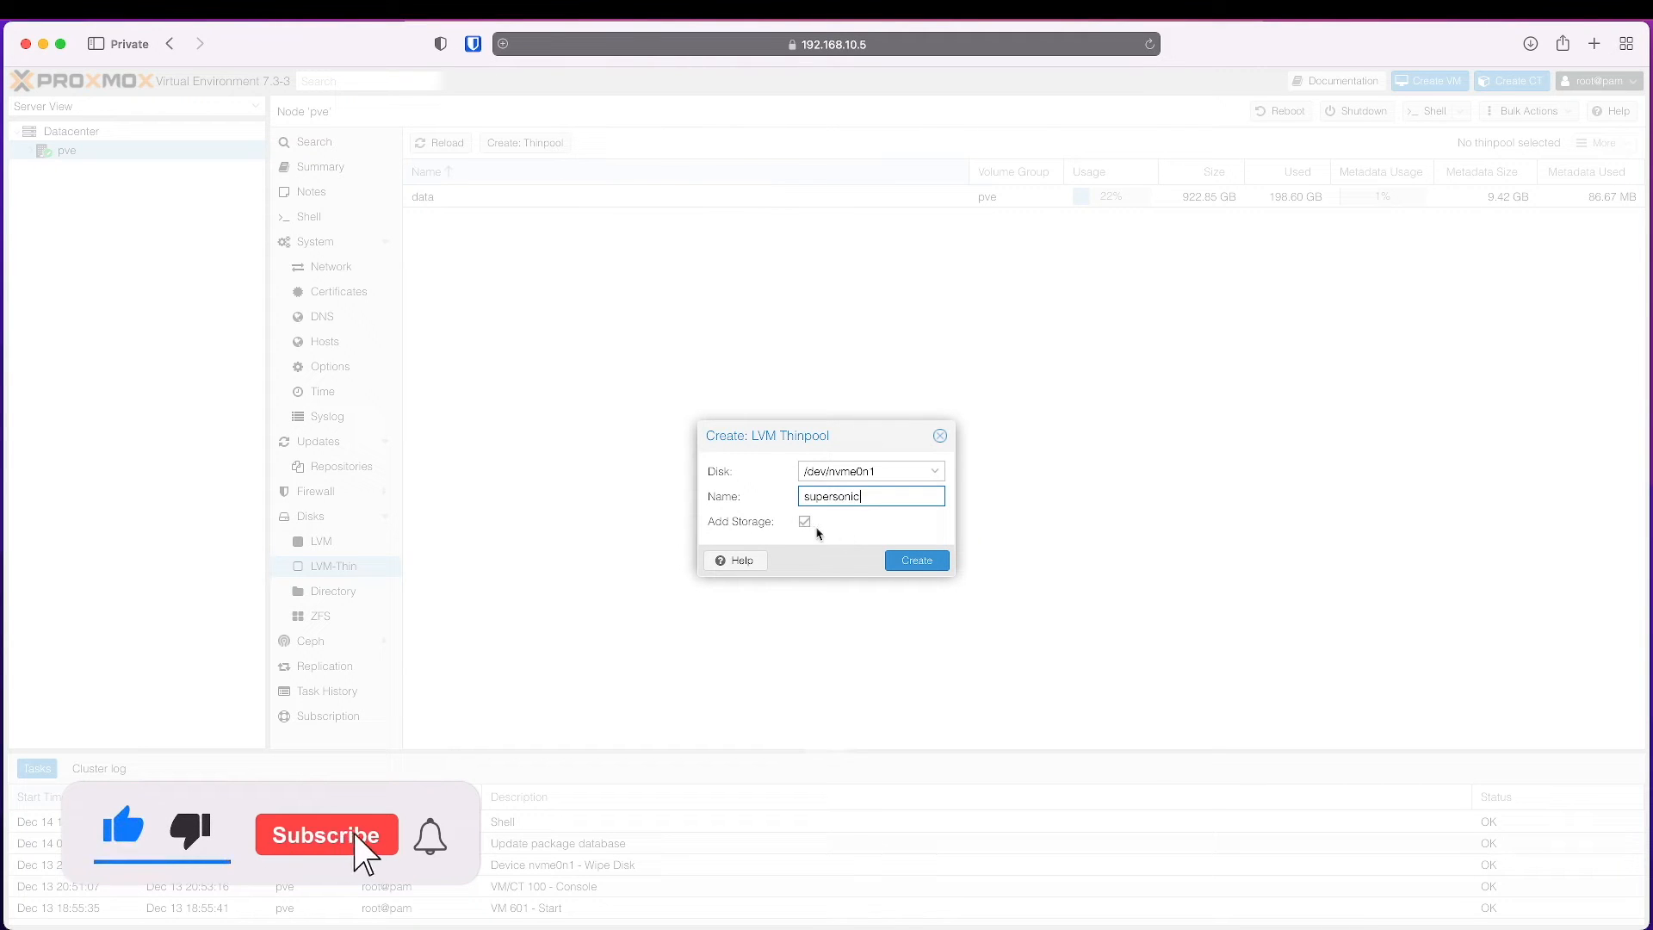
click(914, 560)
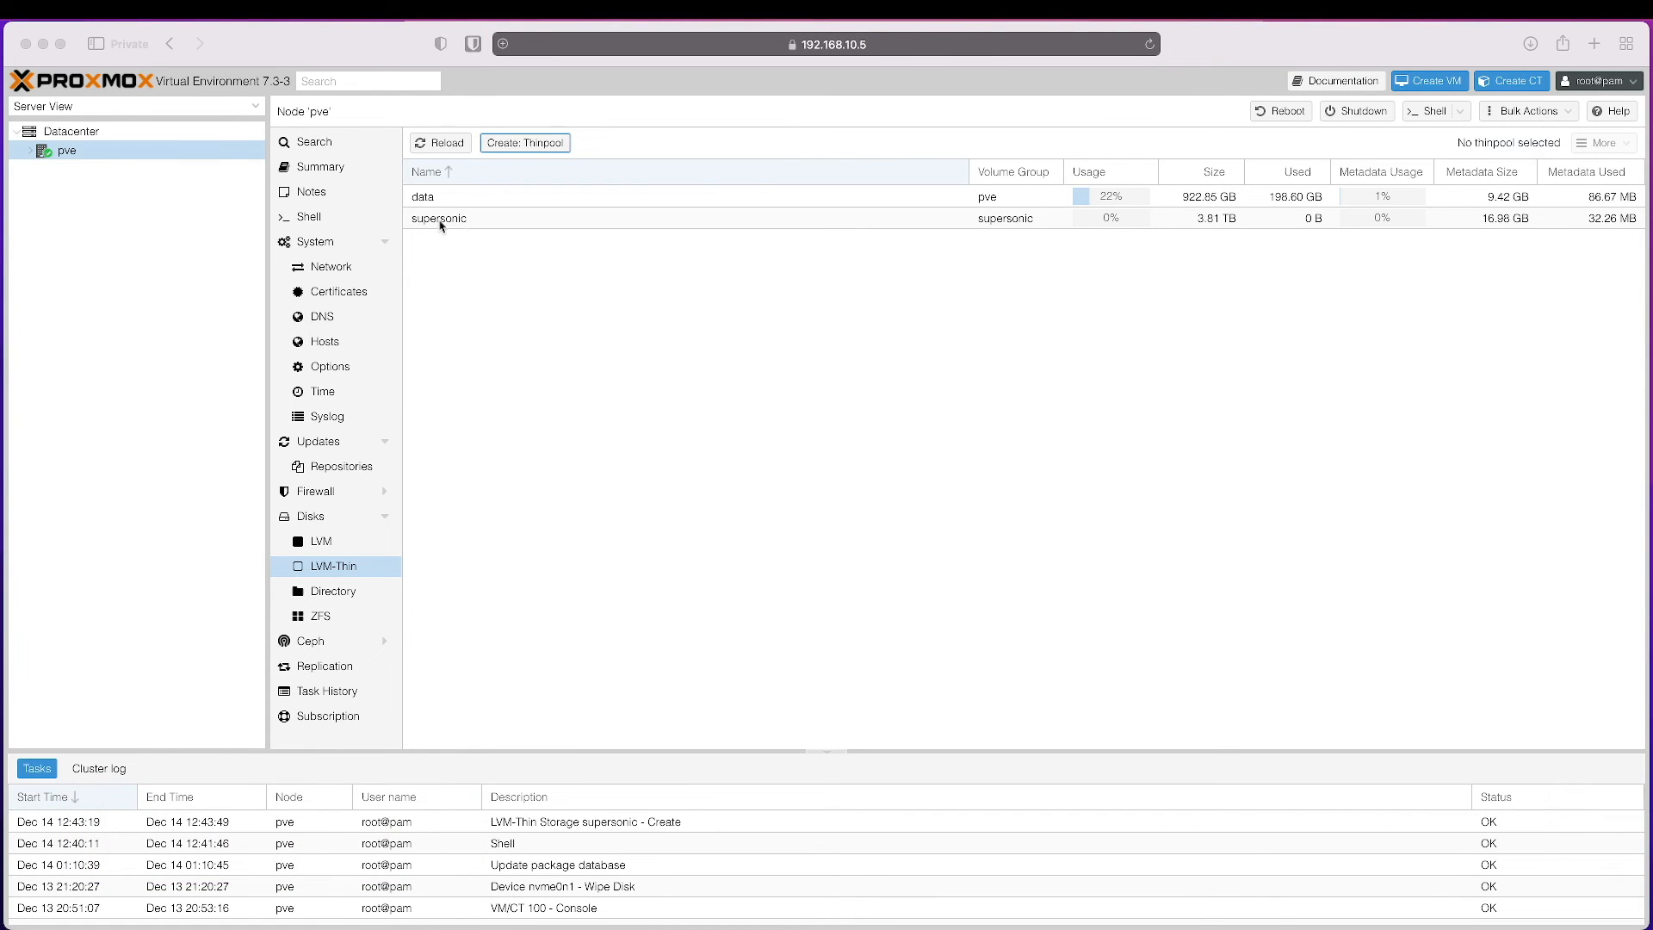
mouse_move(1016, 226)
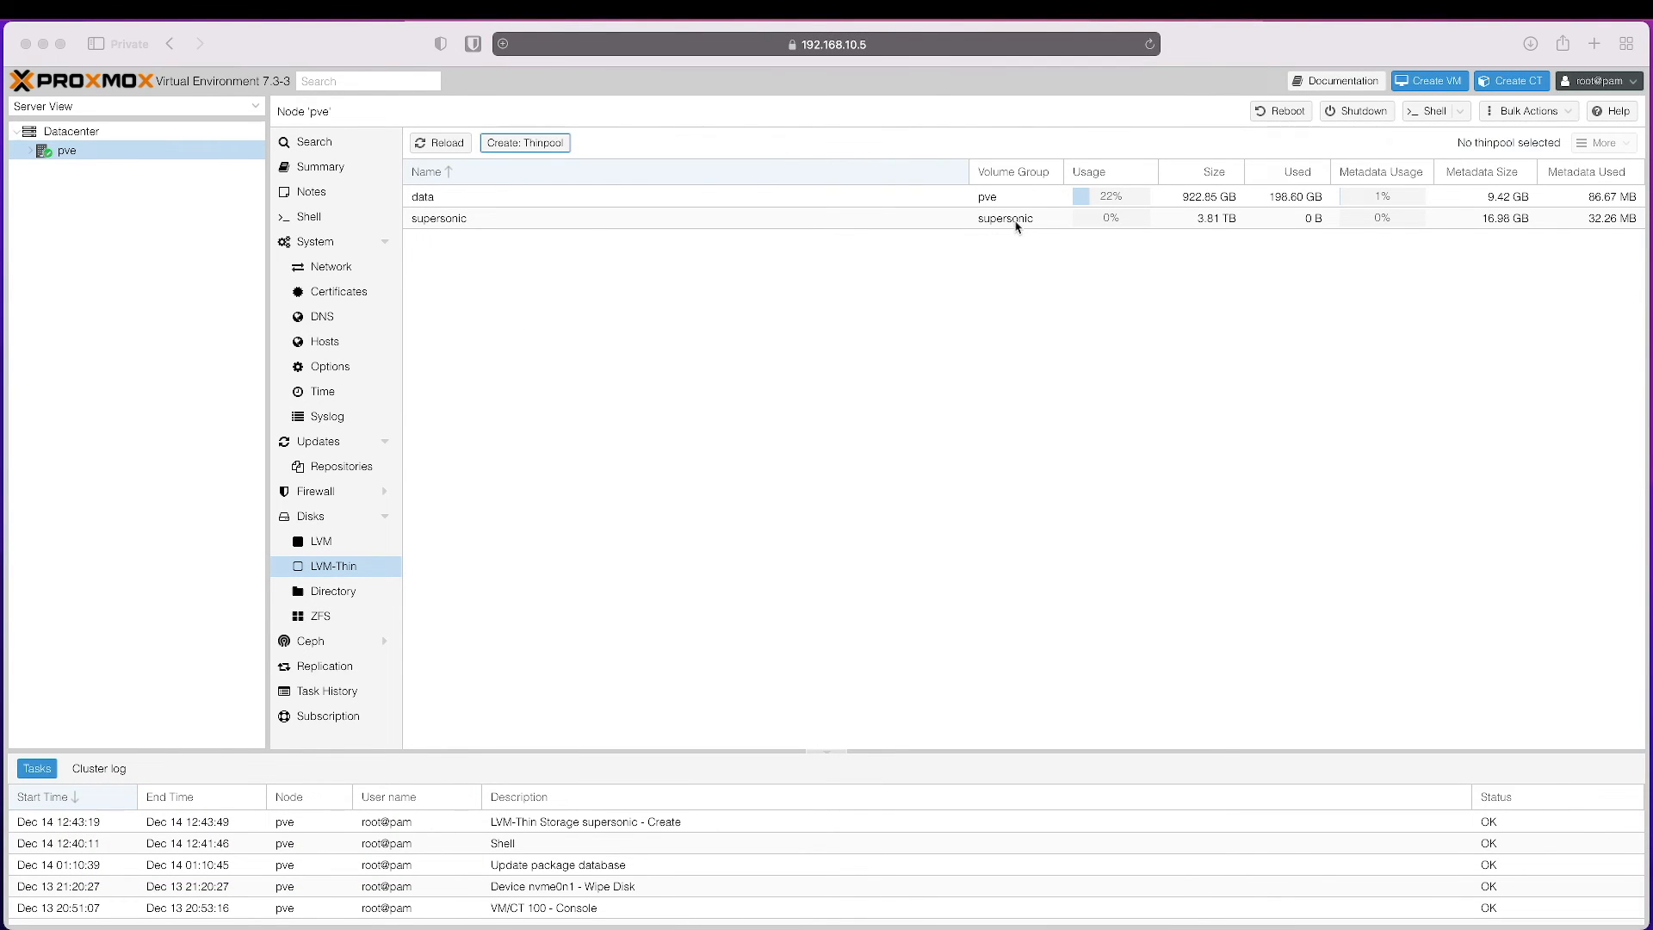
mouse_move(1117, 226)
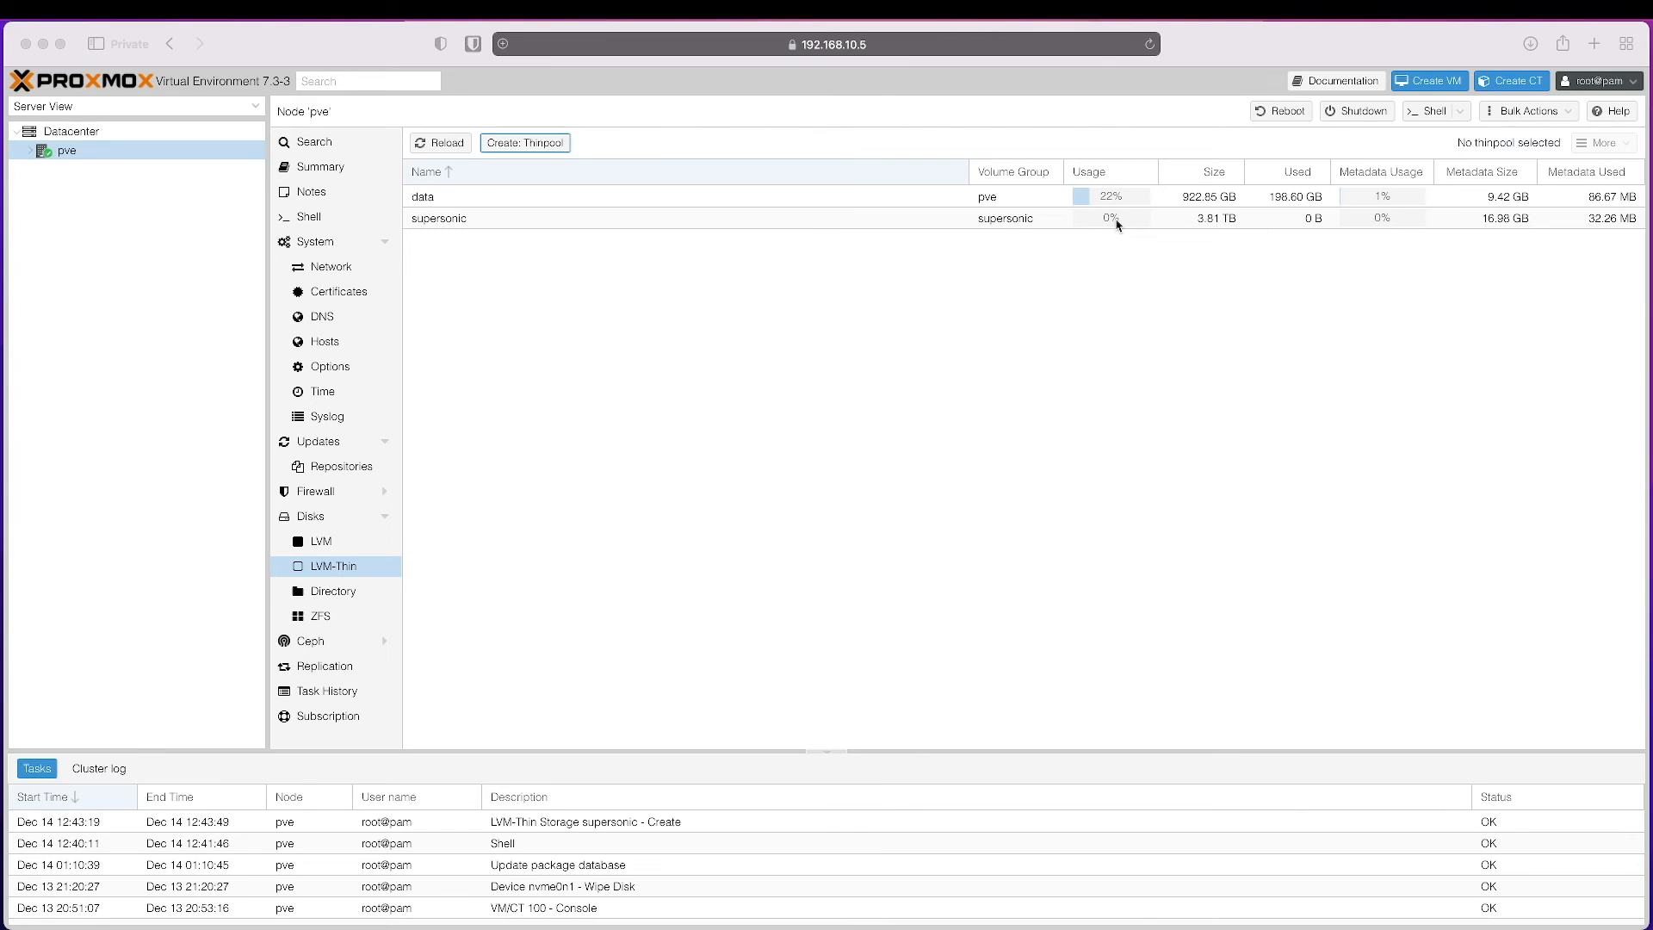
mouse_move(1236, 229)
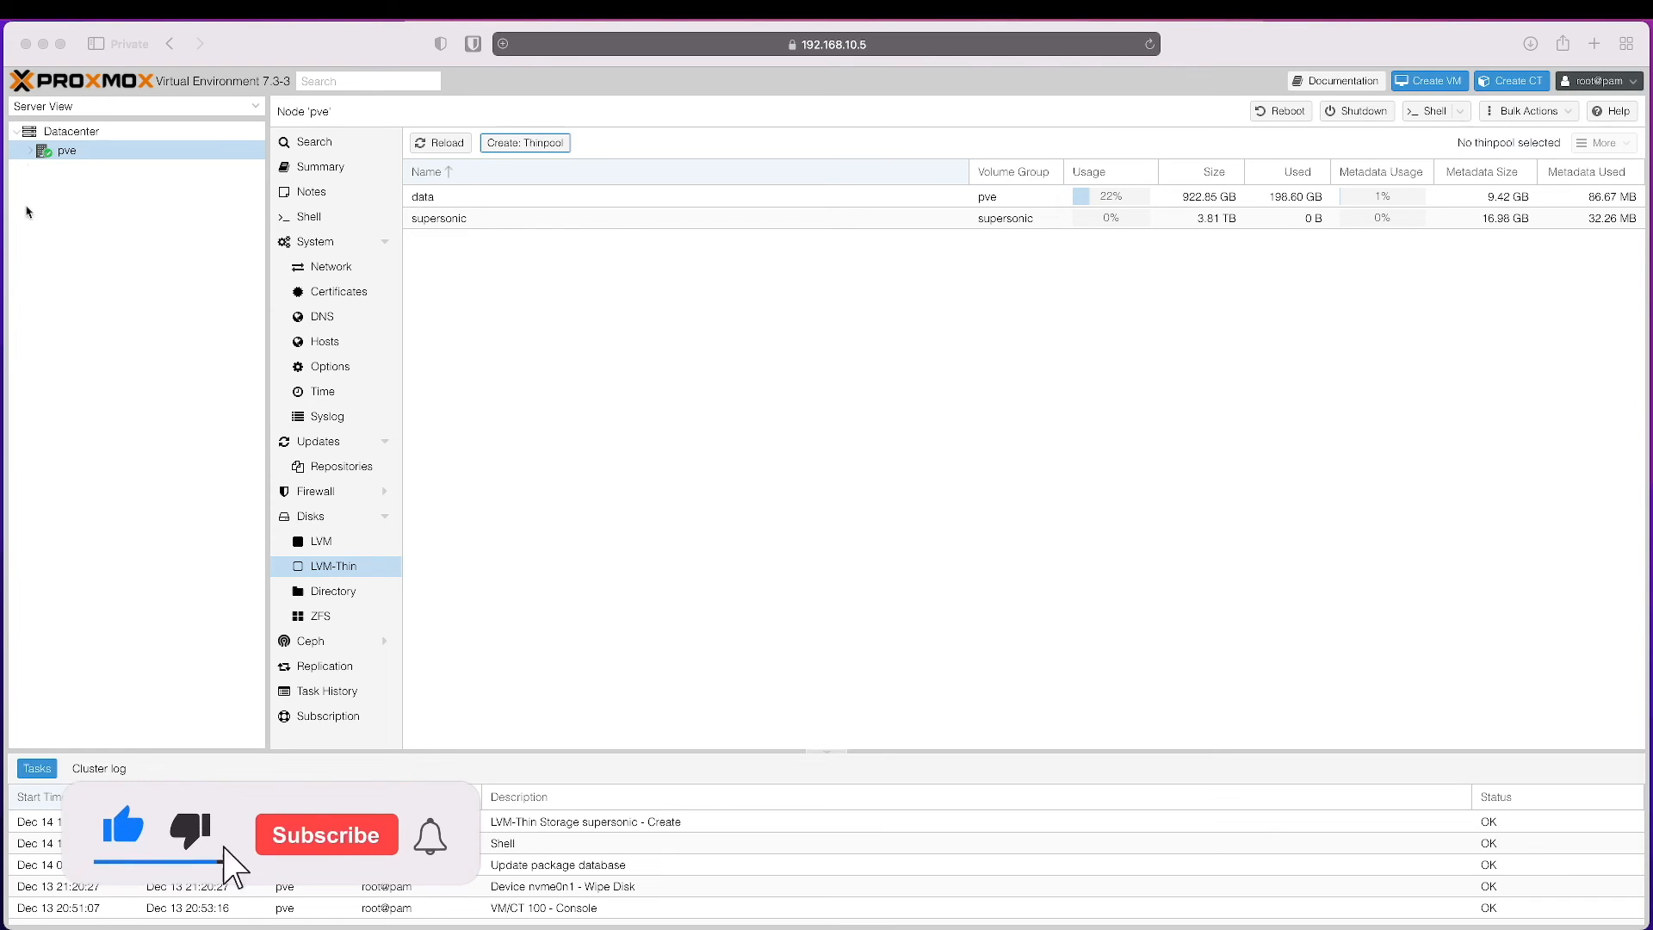
- Expand the pve node and select the supersonic storage to view its summary
click(31, 150)
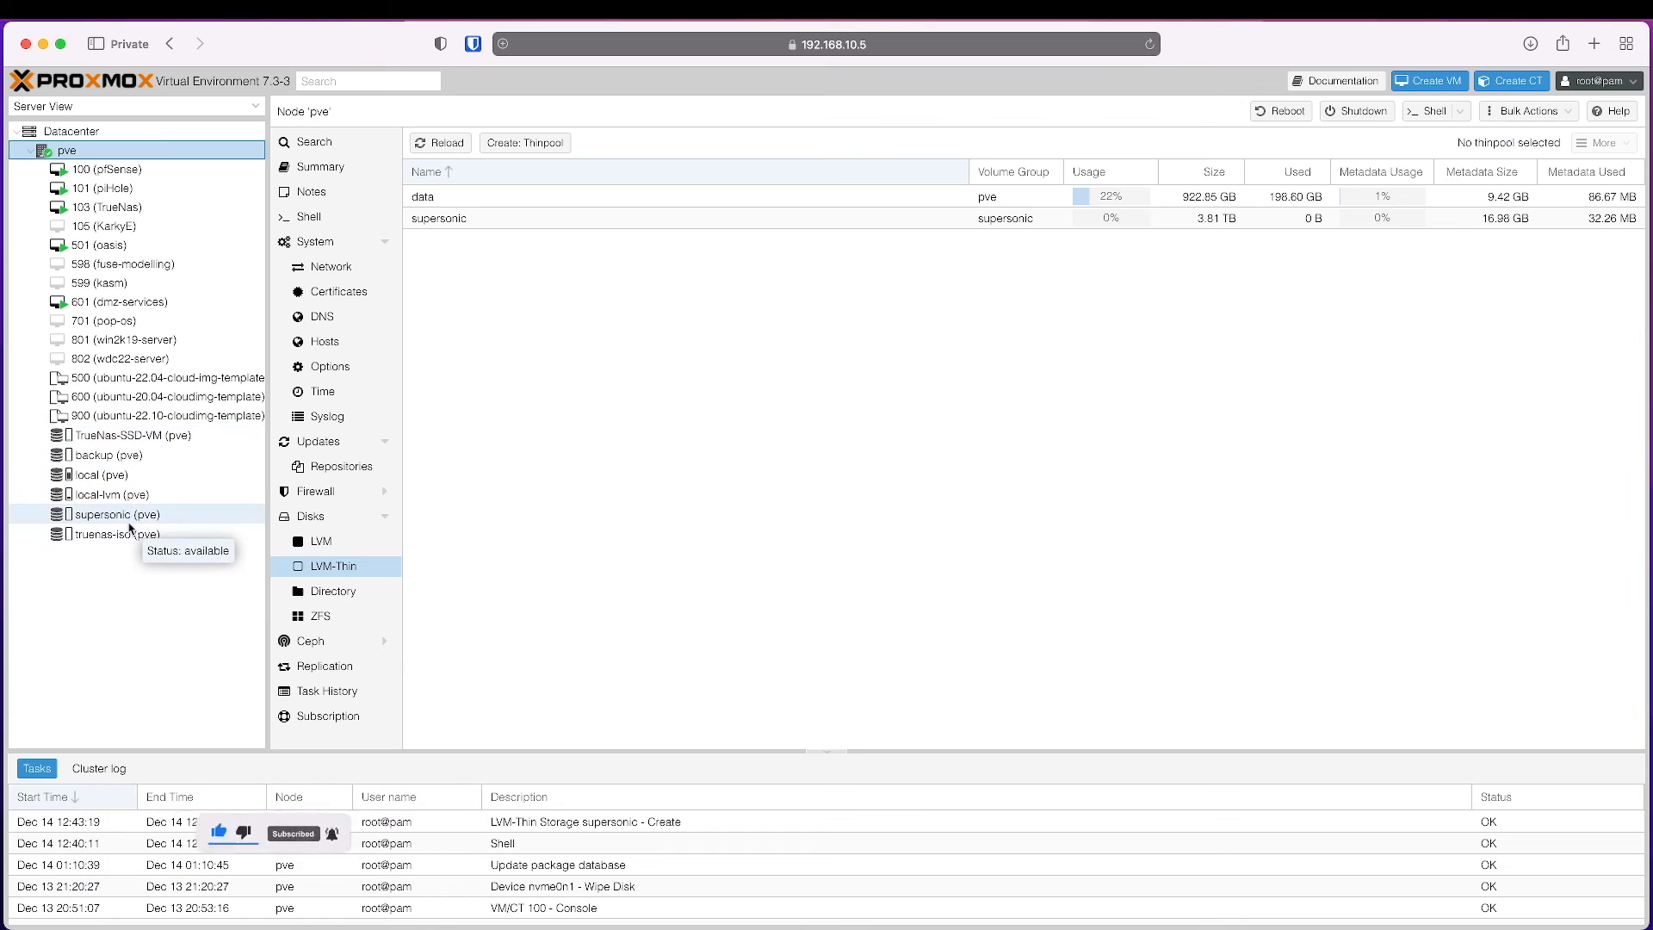
click(114, 513)
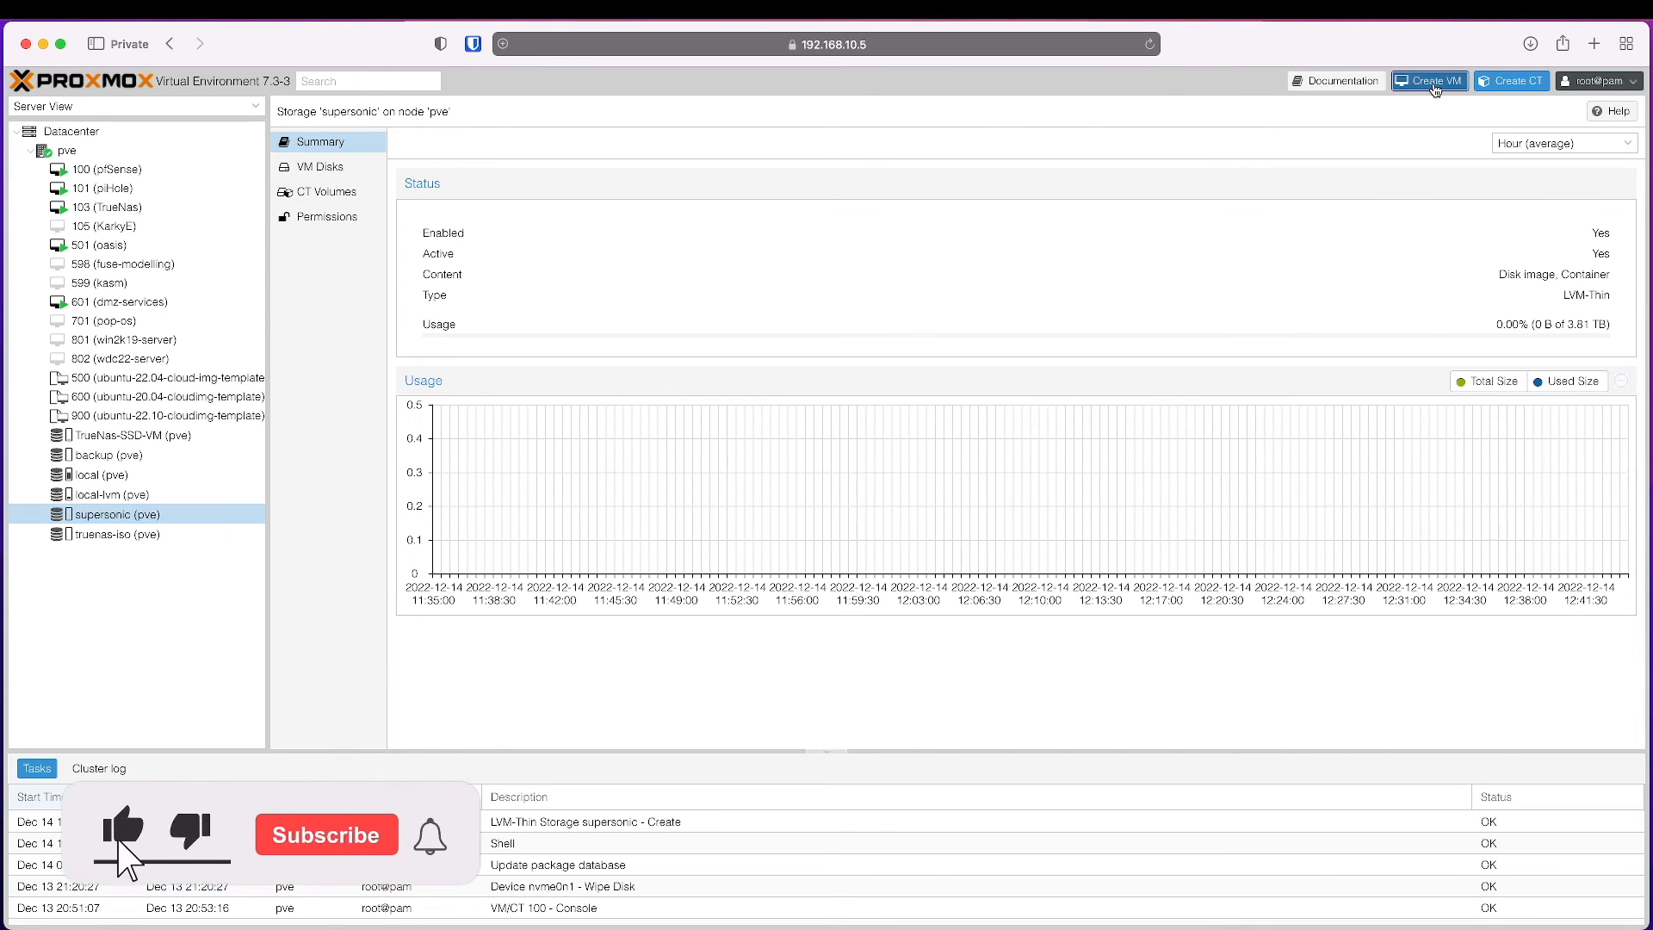
- Start a new VM named test and choose supersonic as its disk storage
click(1427, 81)
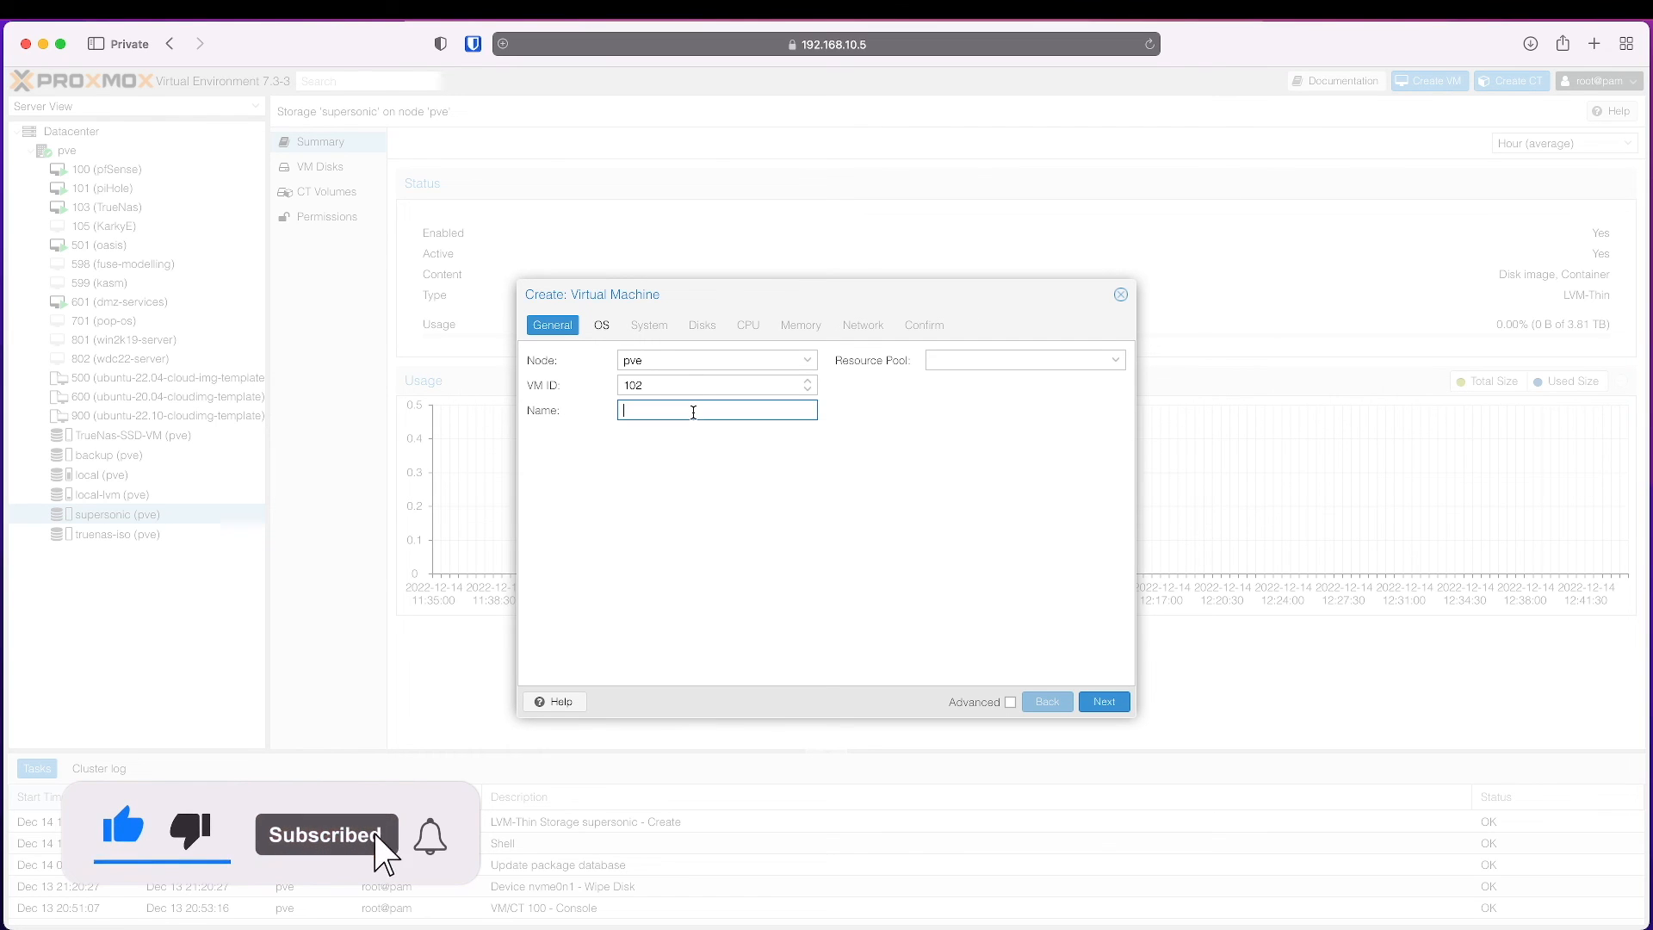
text(test)
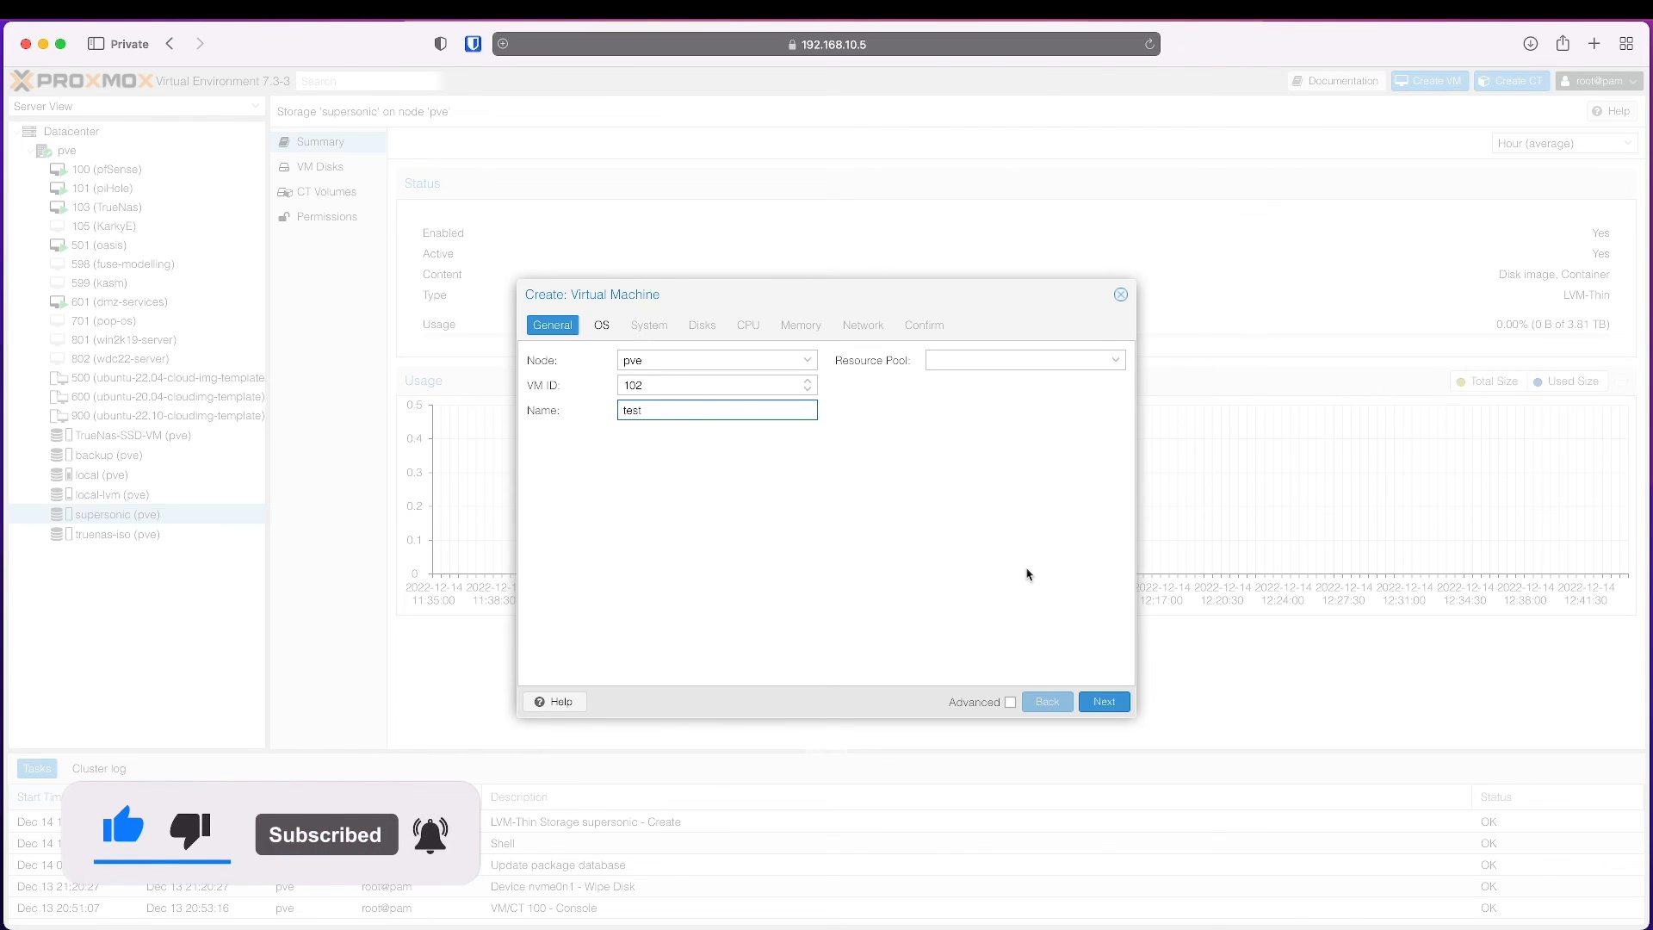
click(1102, 701)
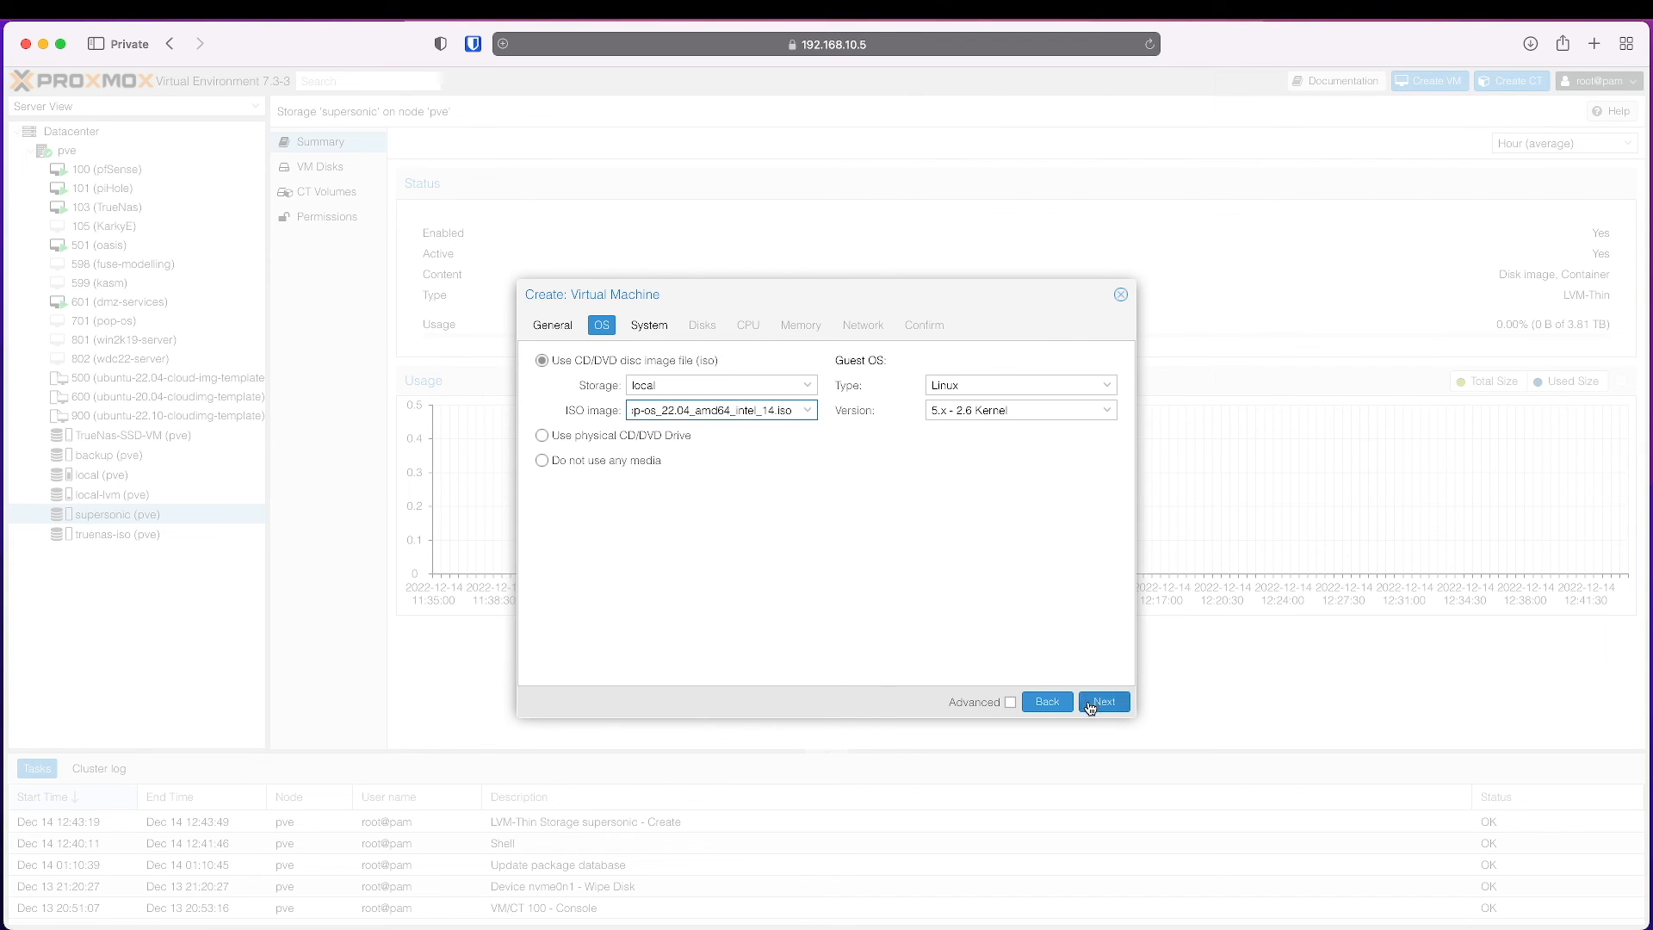
click(1103, 701)
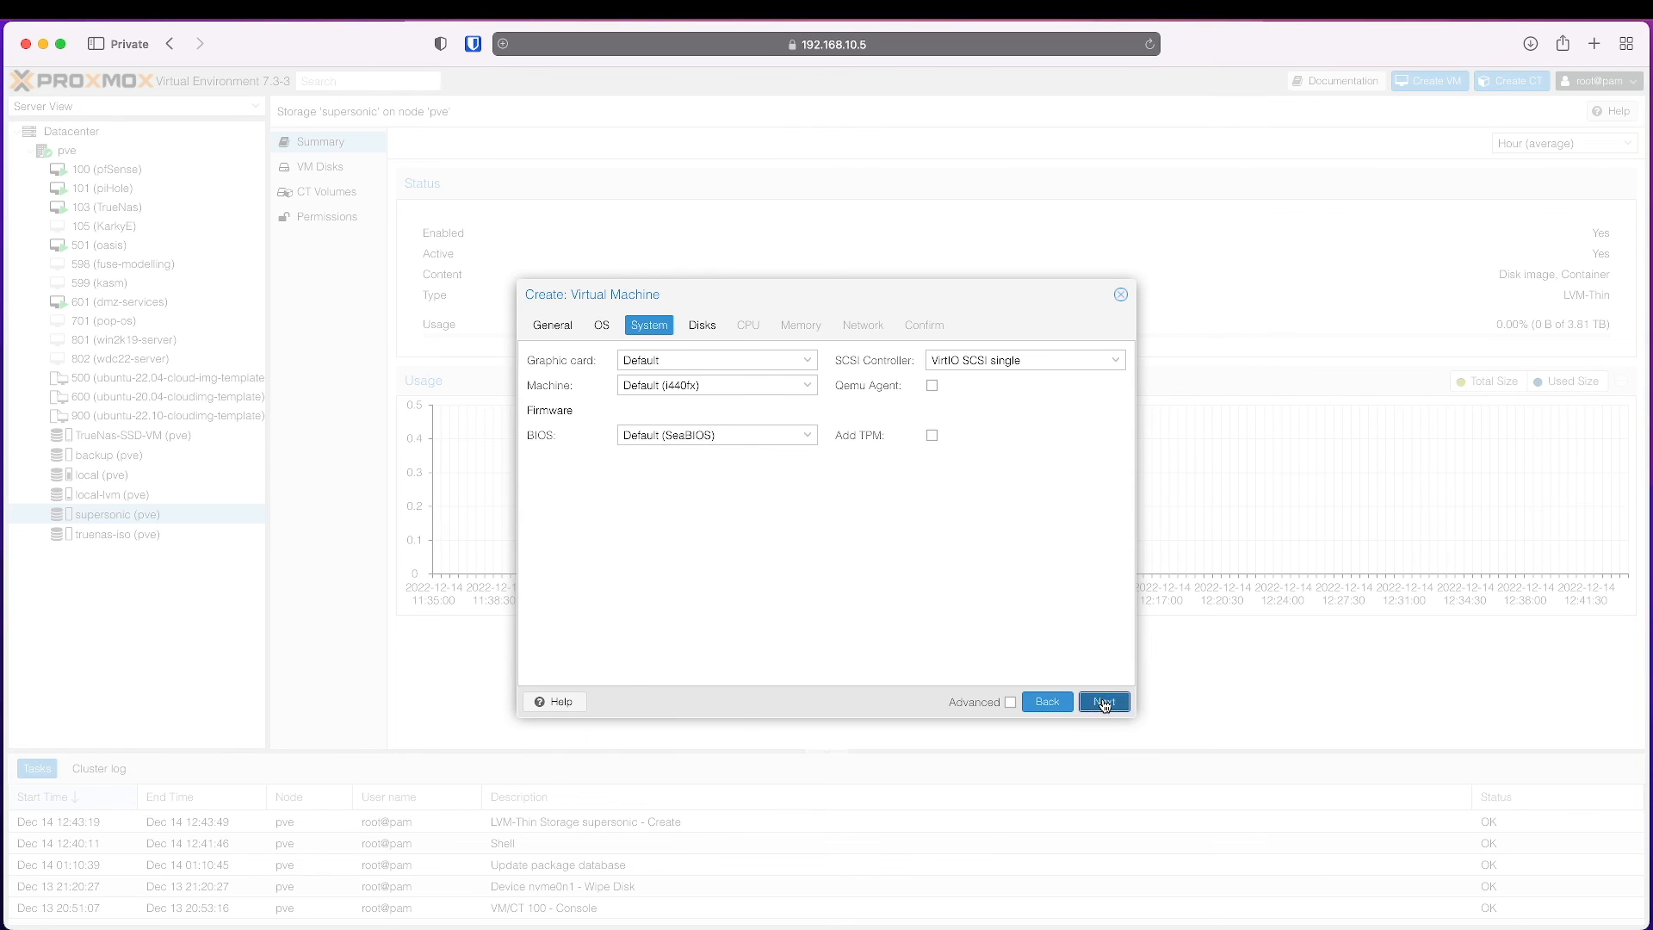
click(1104, 700)
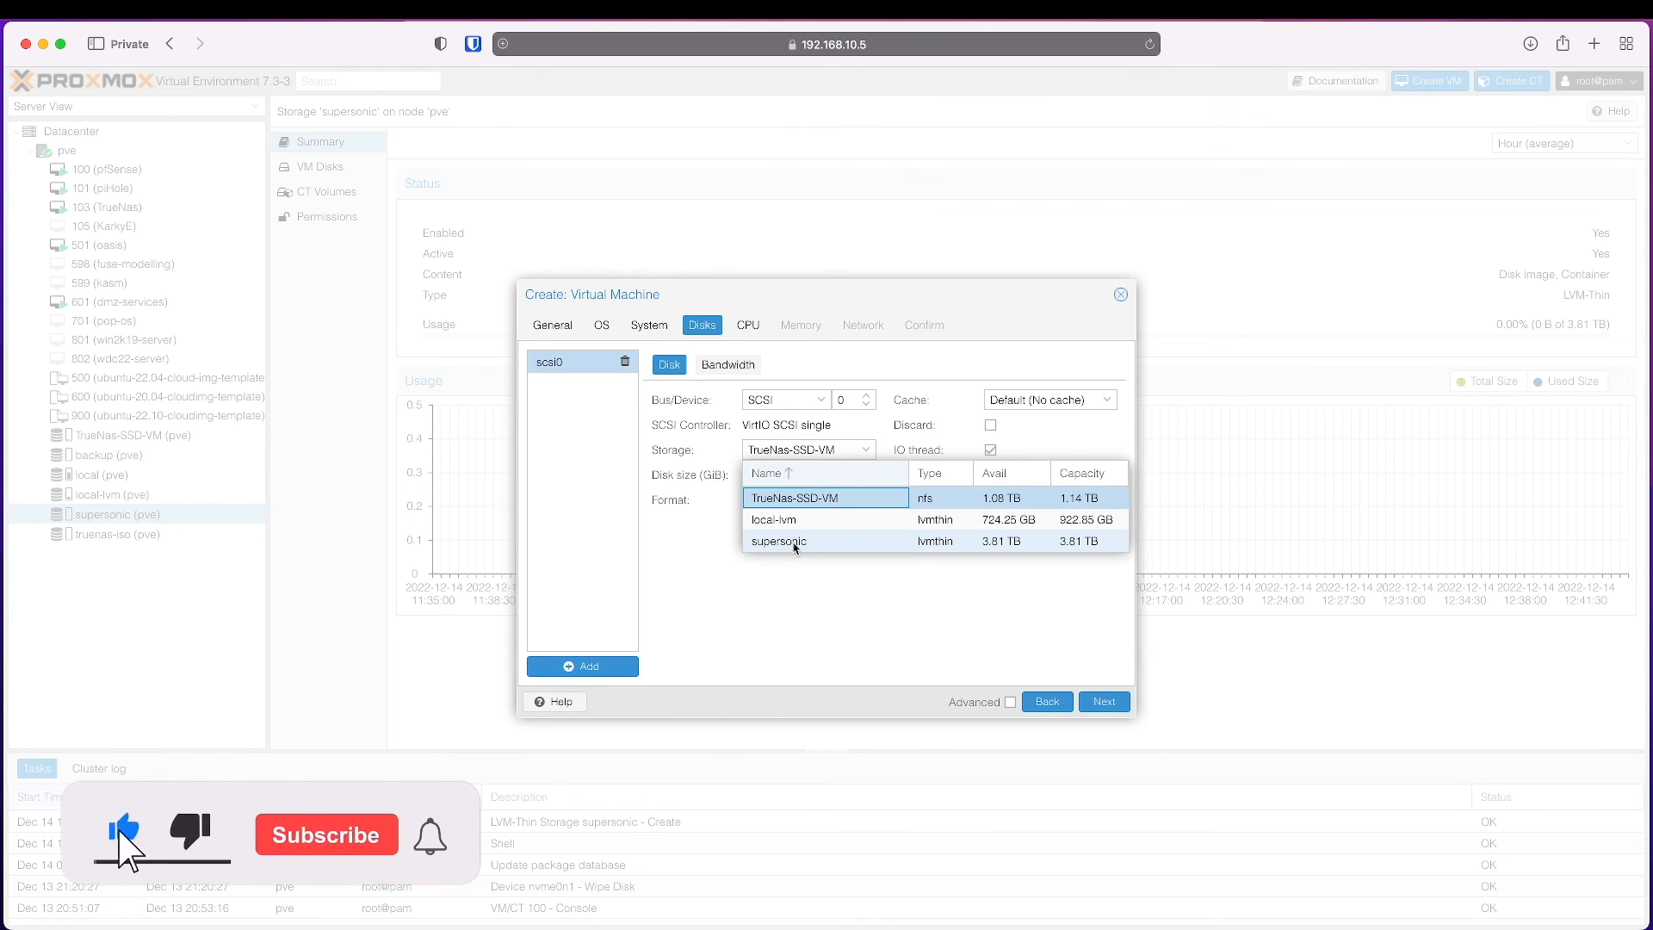
click(780, 541)
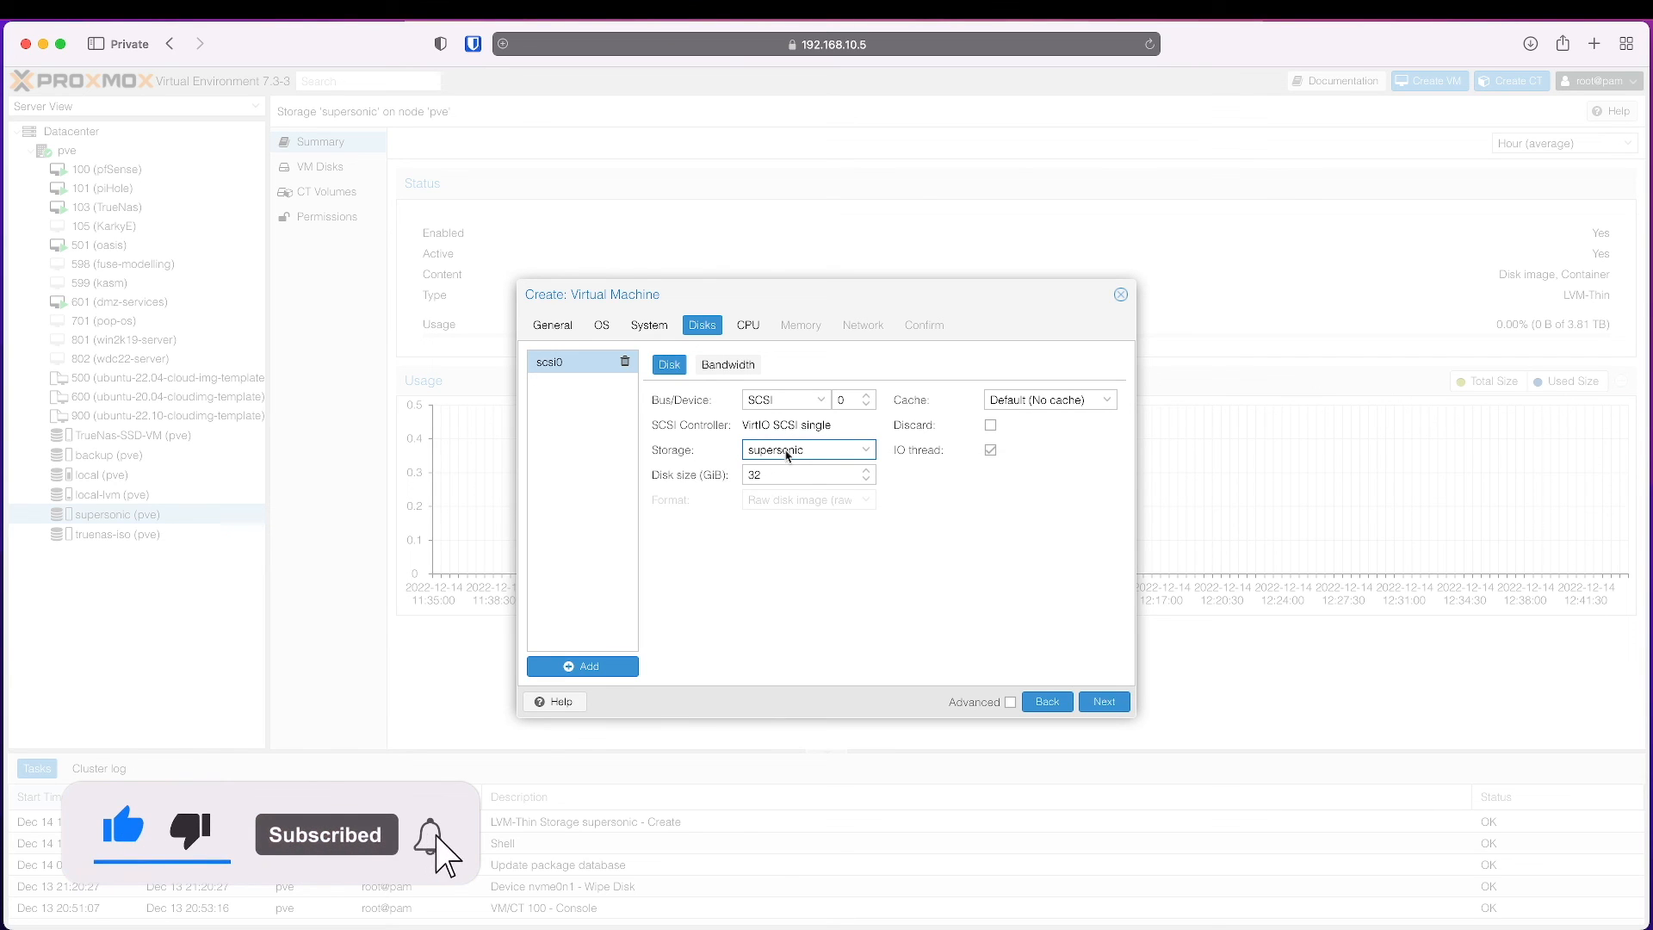